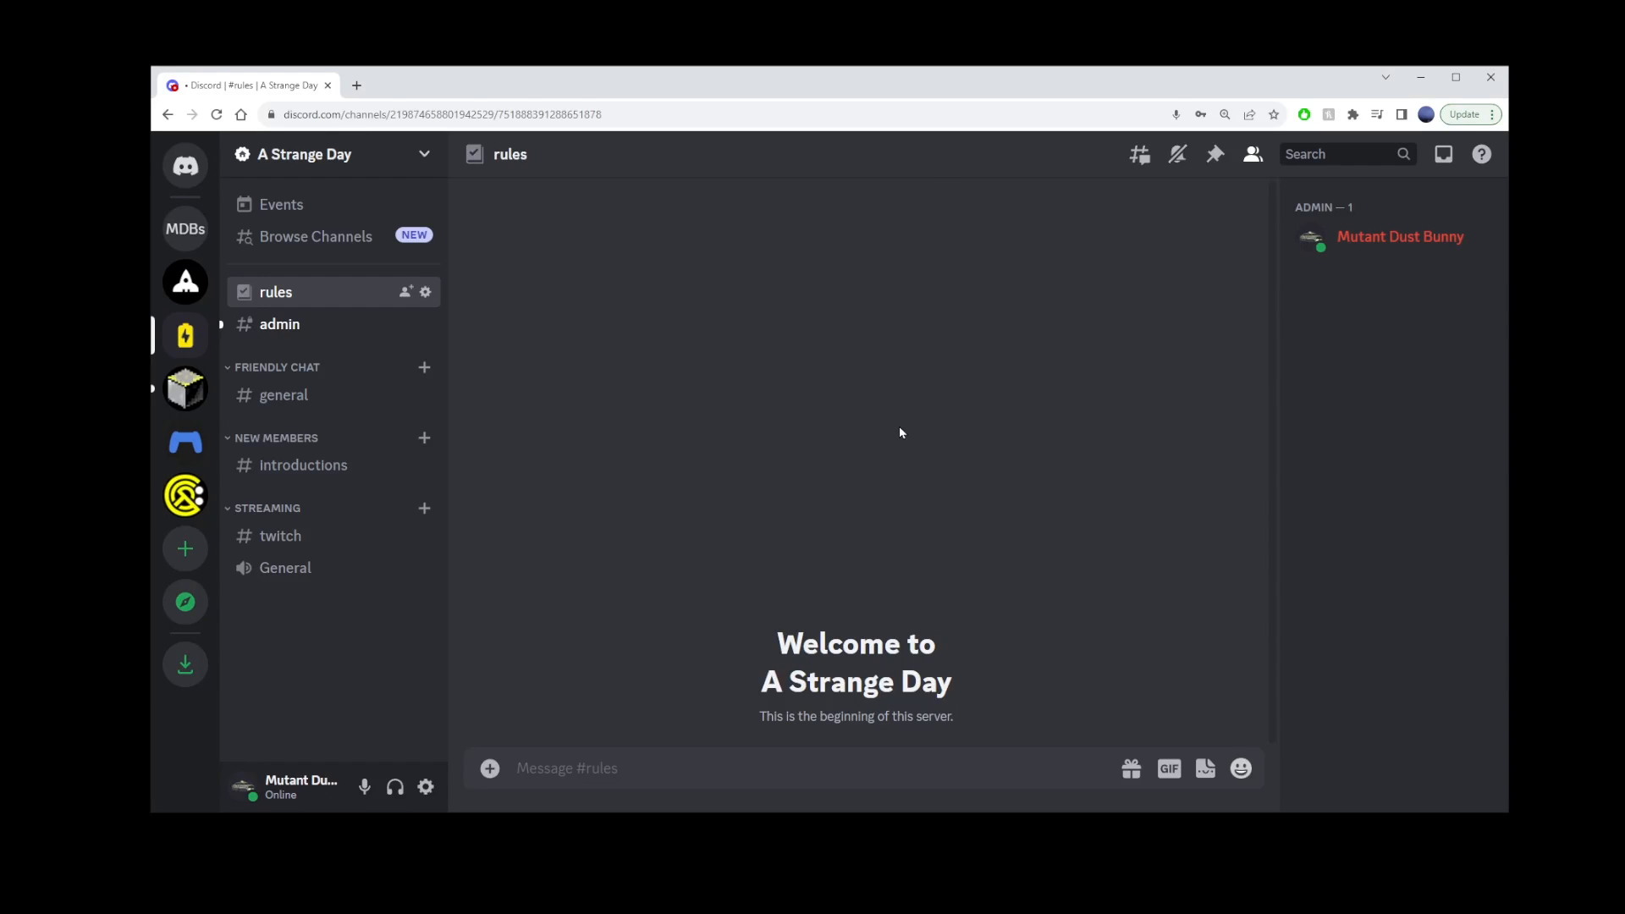
pyautogui.moveTo(905, 429)
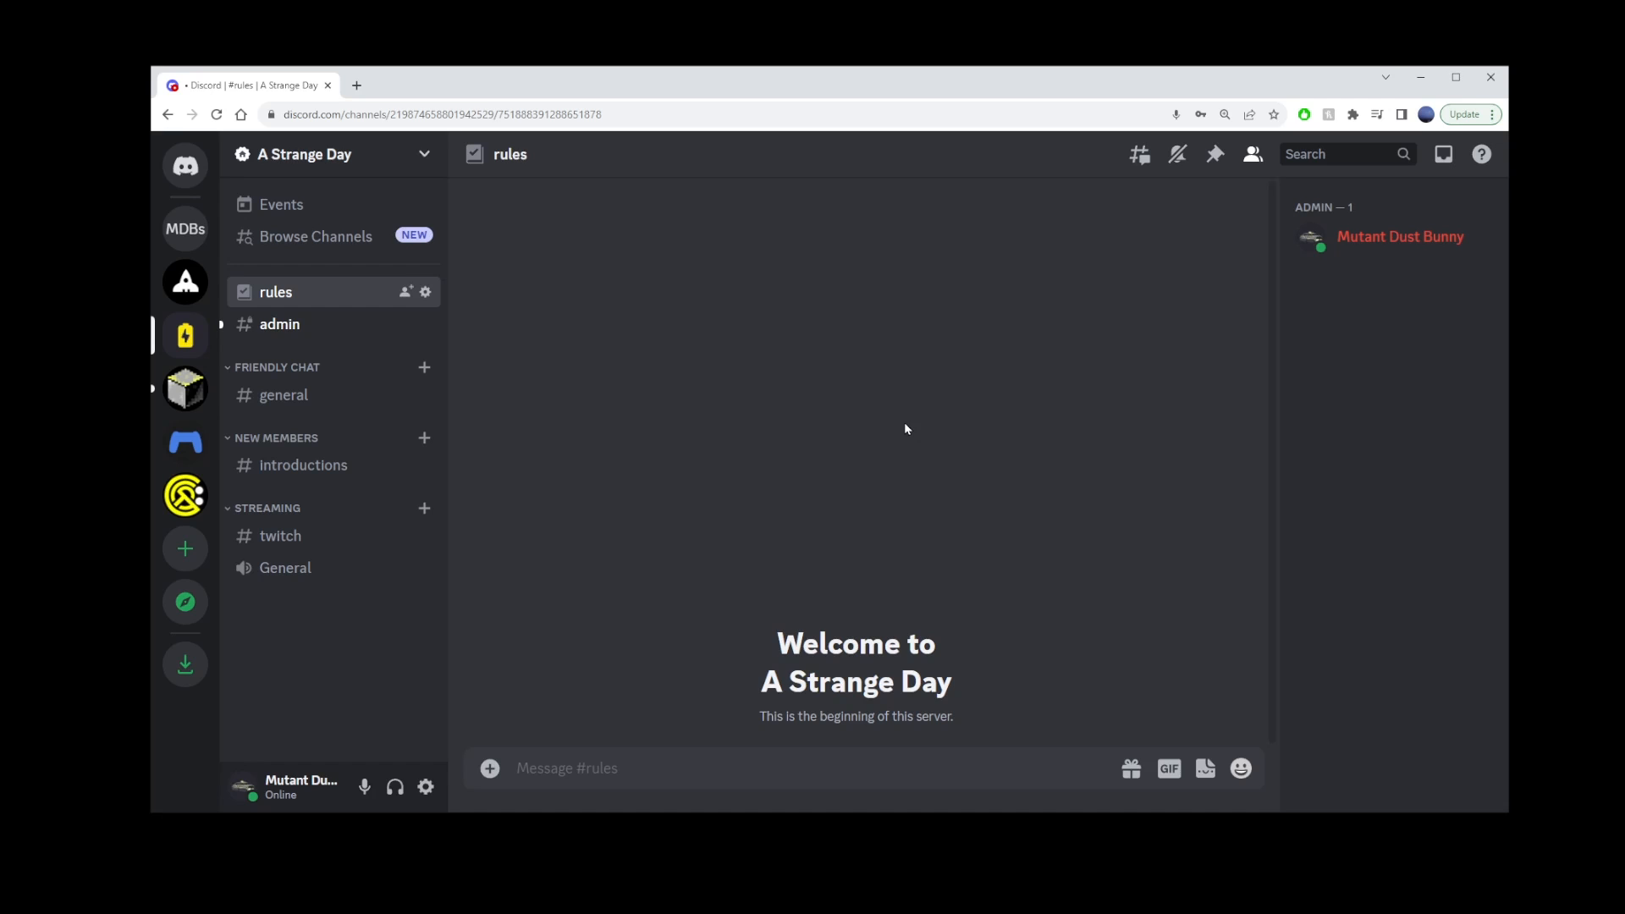
pyautogui.moveTo(906, 419)
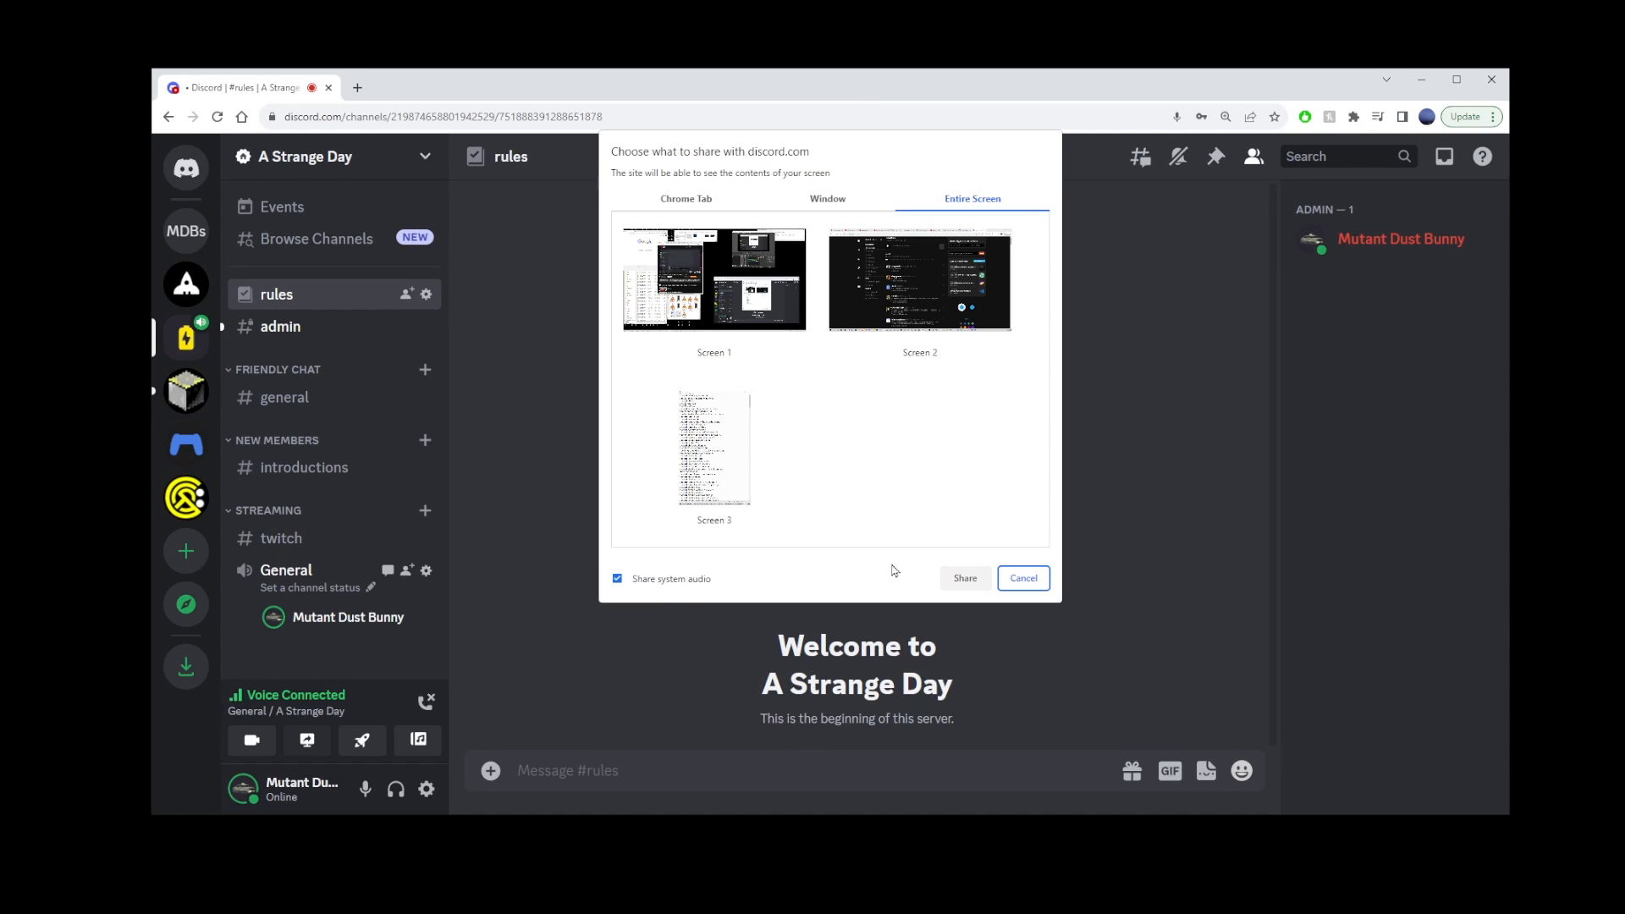
# Step: Join the General voice channel and bring up the screen-share picker
pyautogui.click(1022, 578)
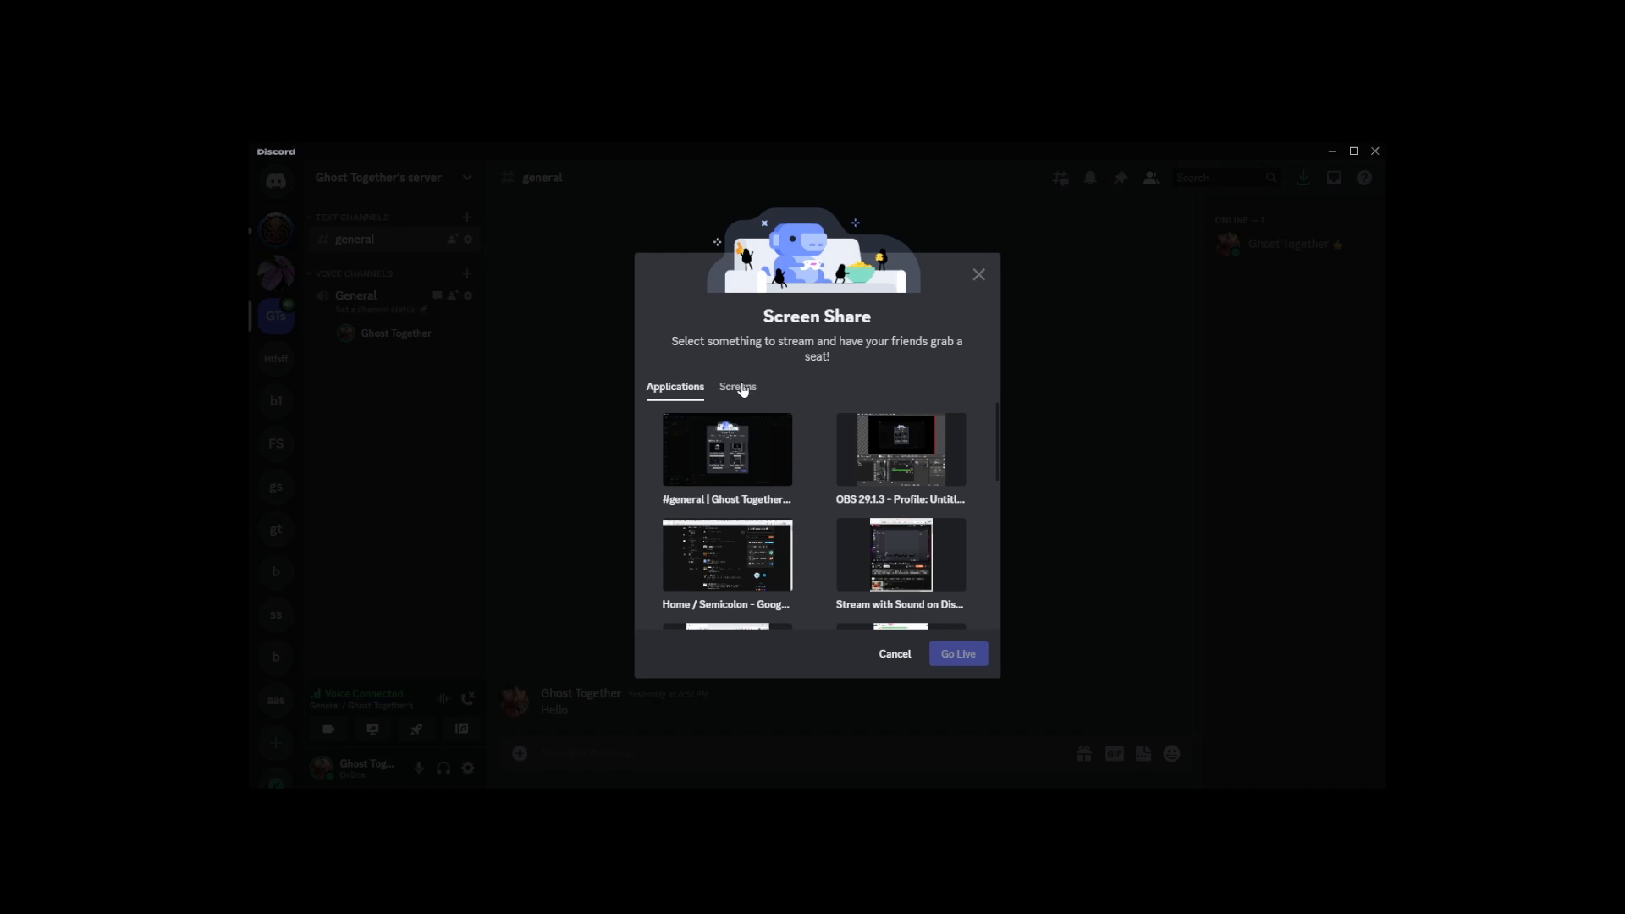
# Step: Browse the Screens tab, then pick the OBS application window and go live
pyautogui.click(738, 386)
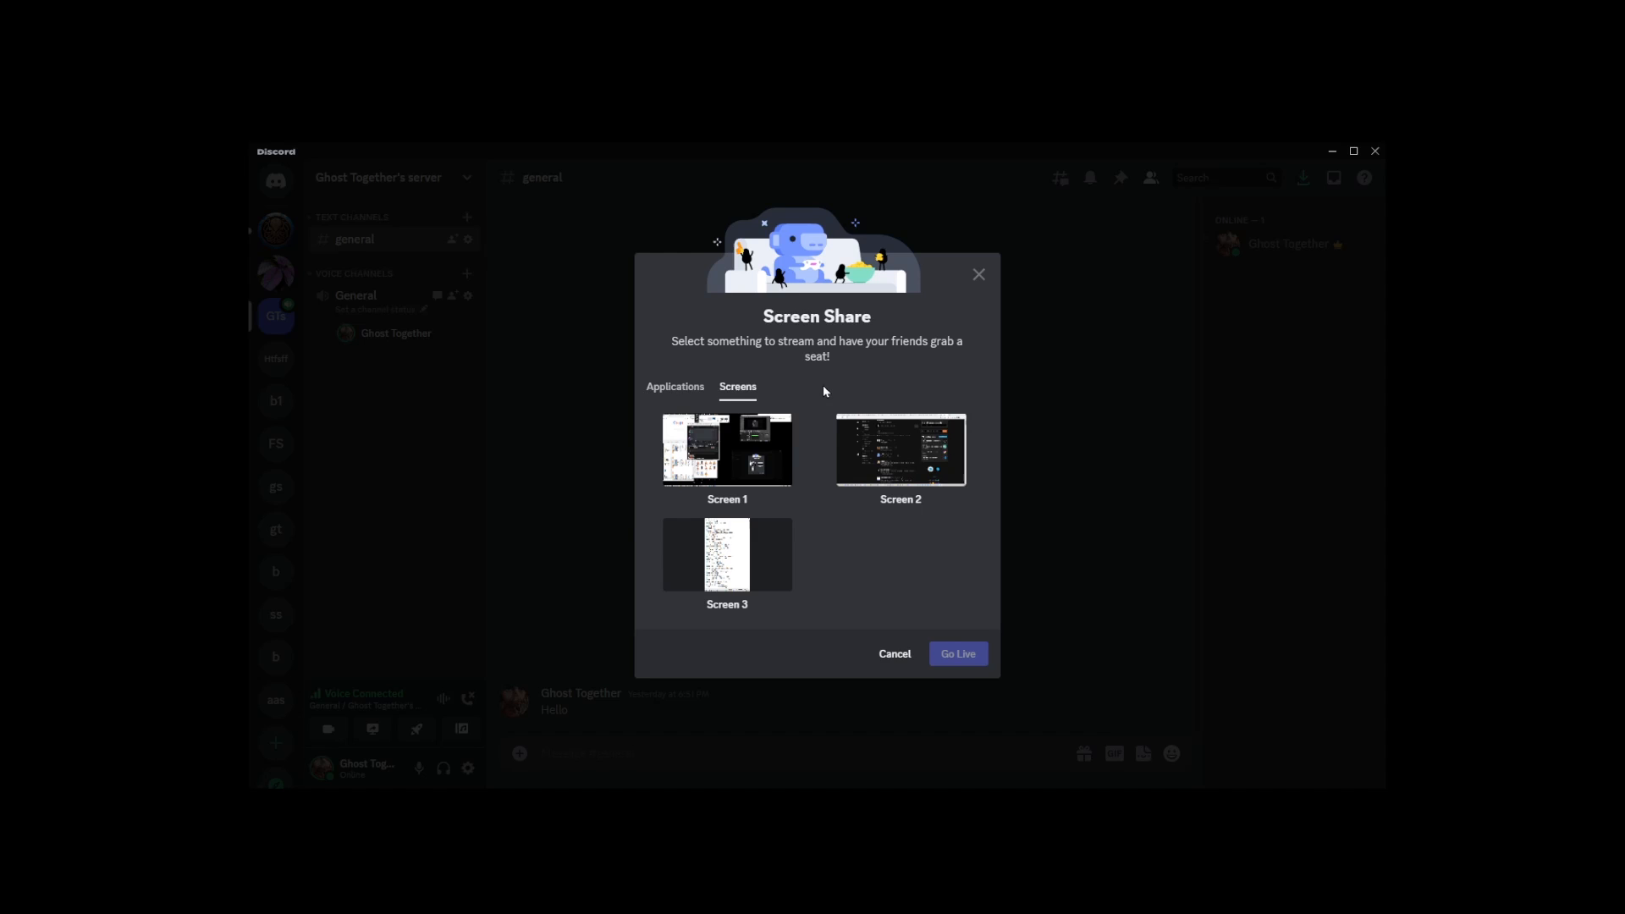
pyautogui.moveTo(684, 398)
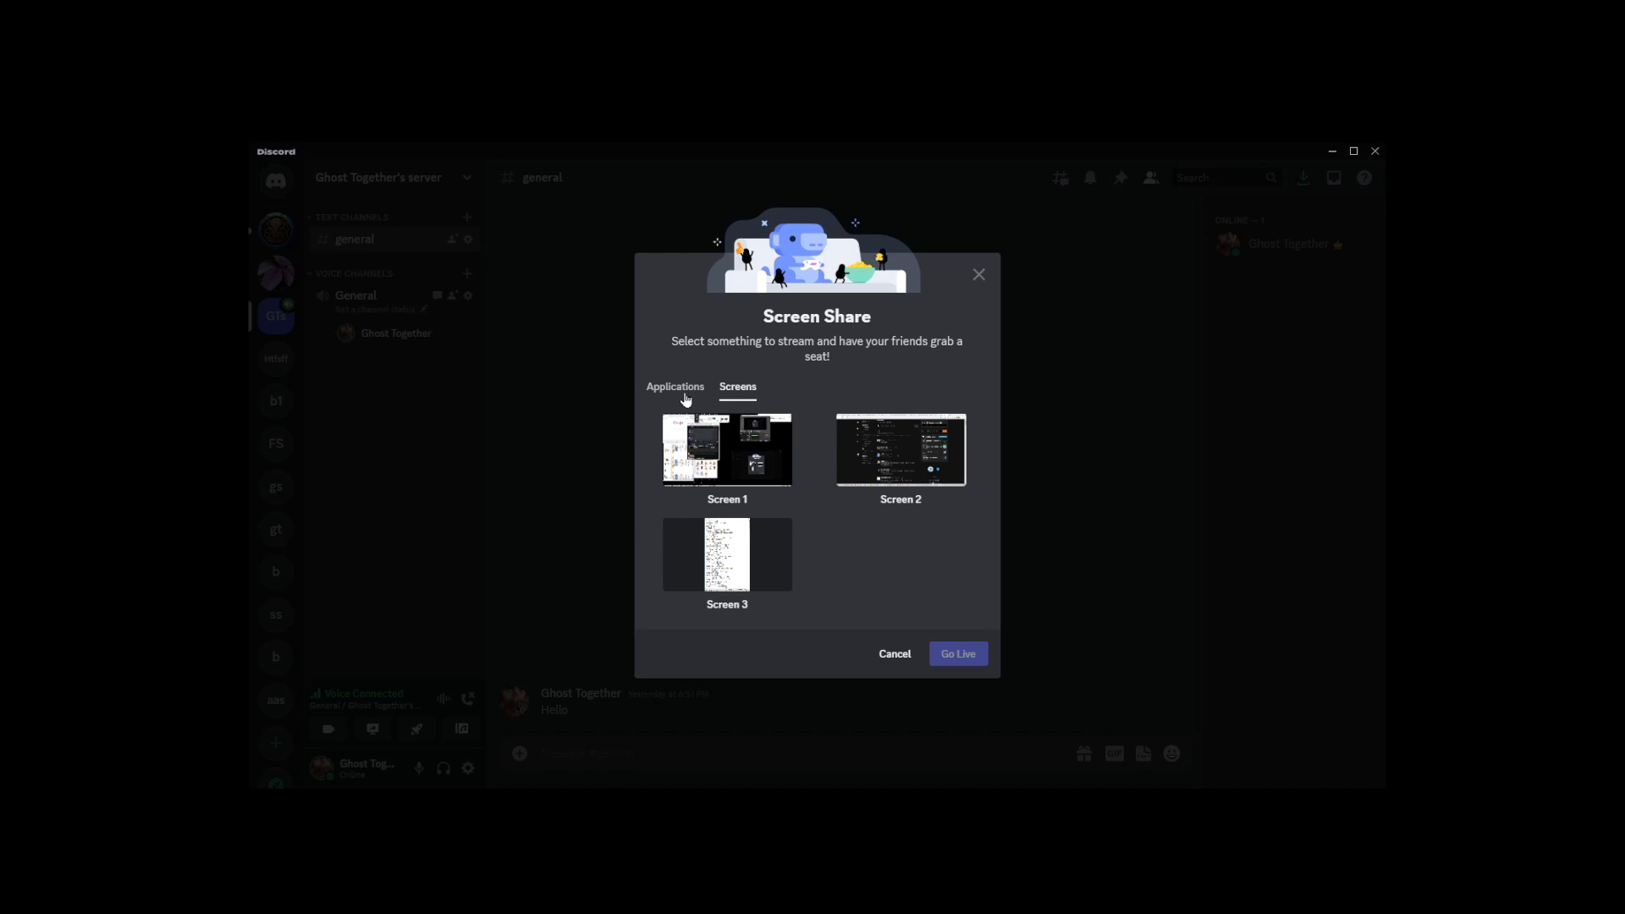
pyautogui.click(675, 387)
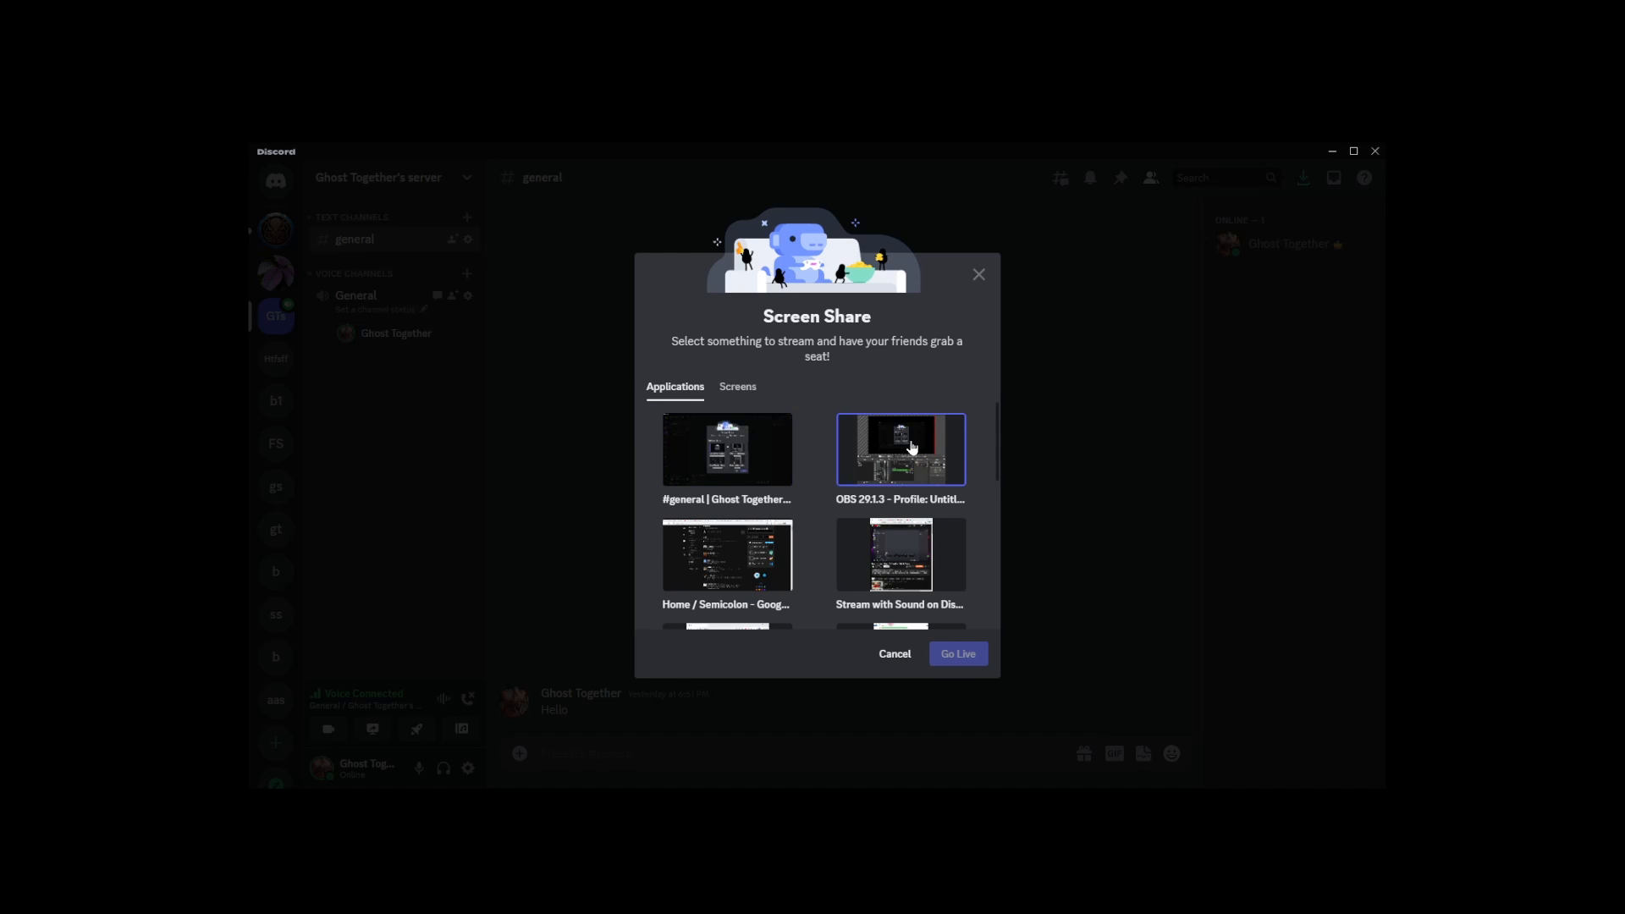
pyautogui.click(900, 450)
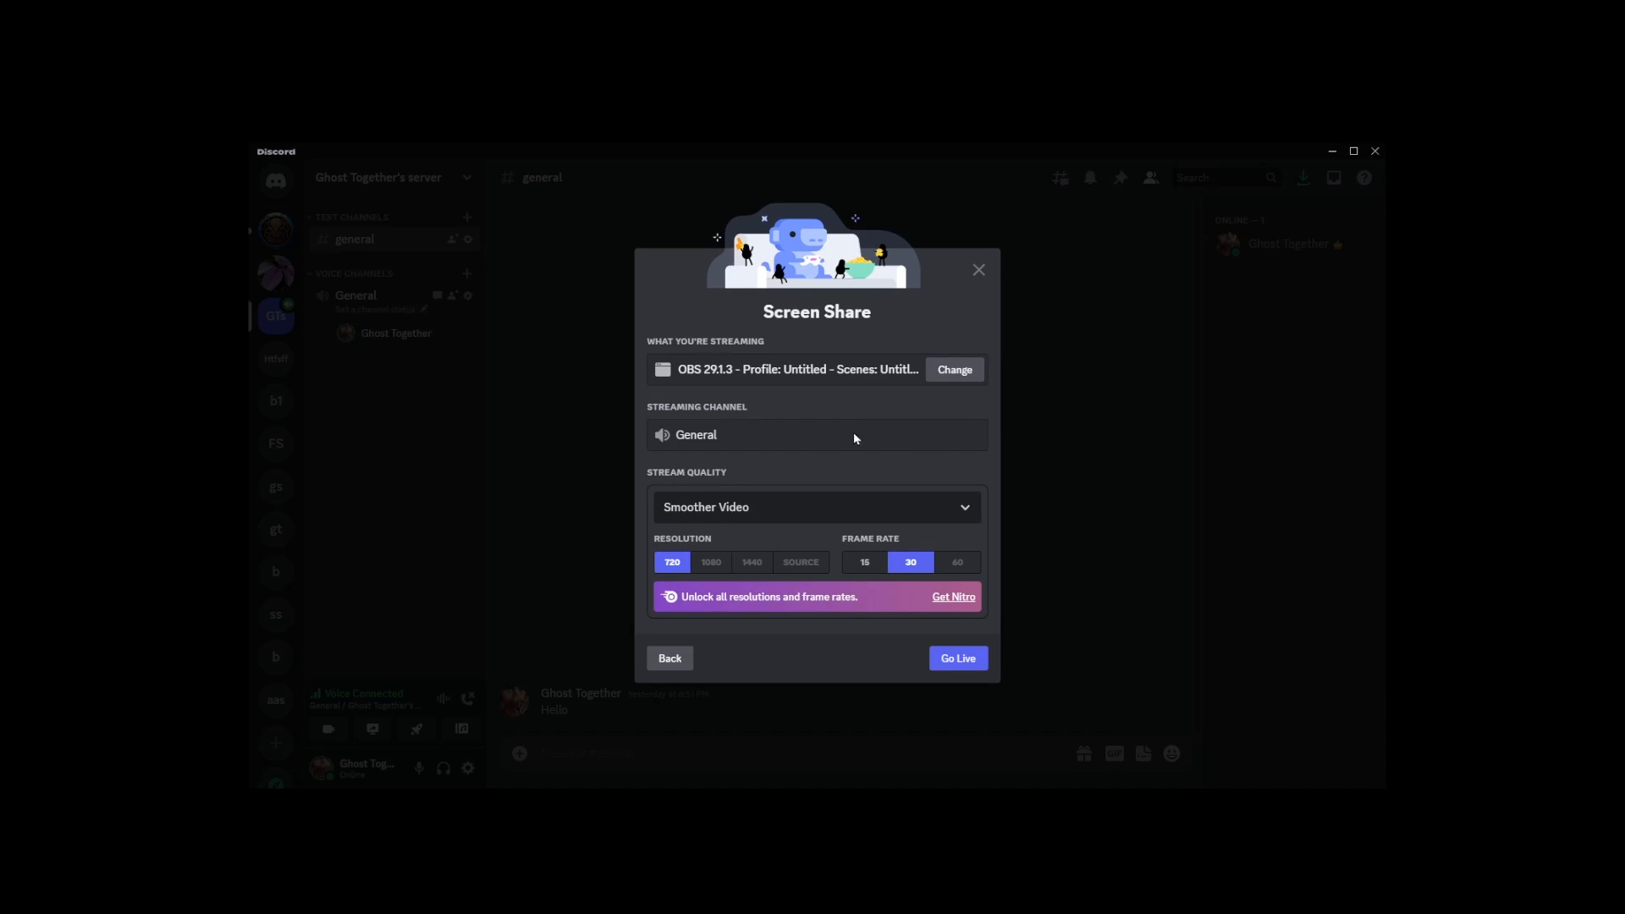
pyautogui.moveTo(957, 658)
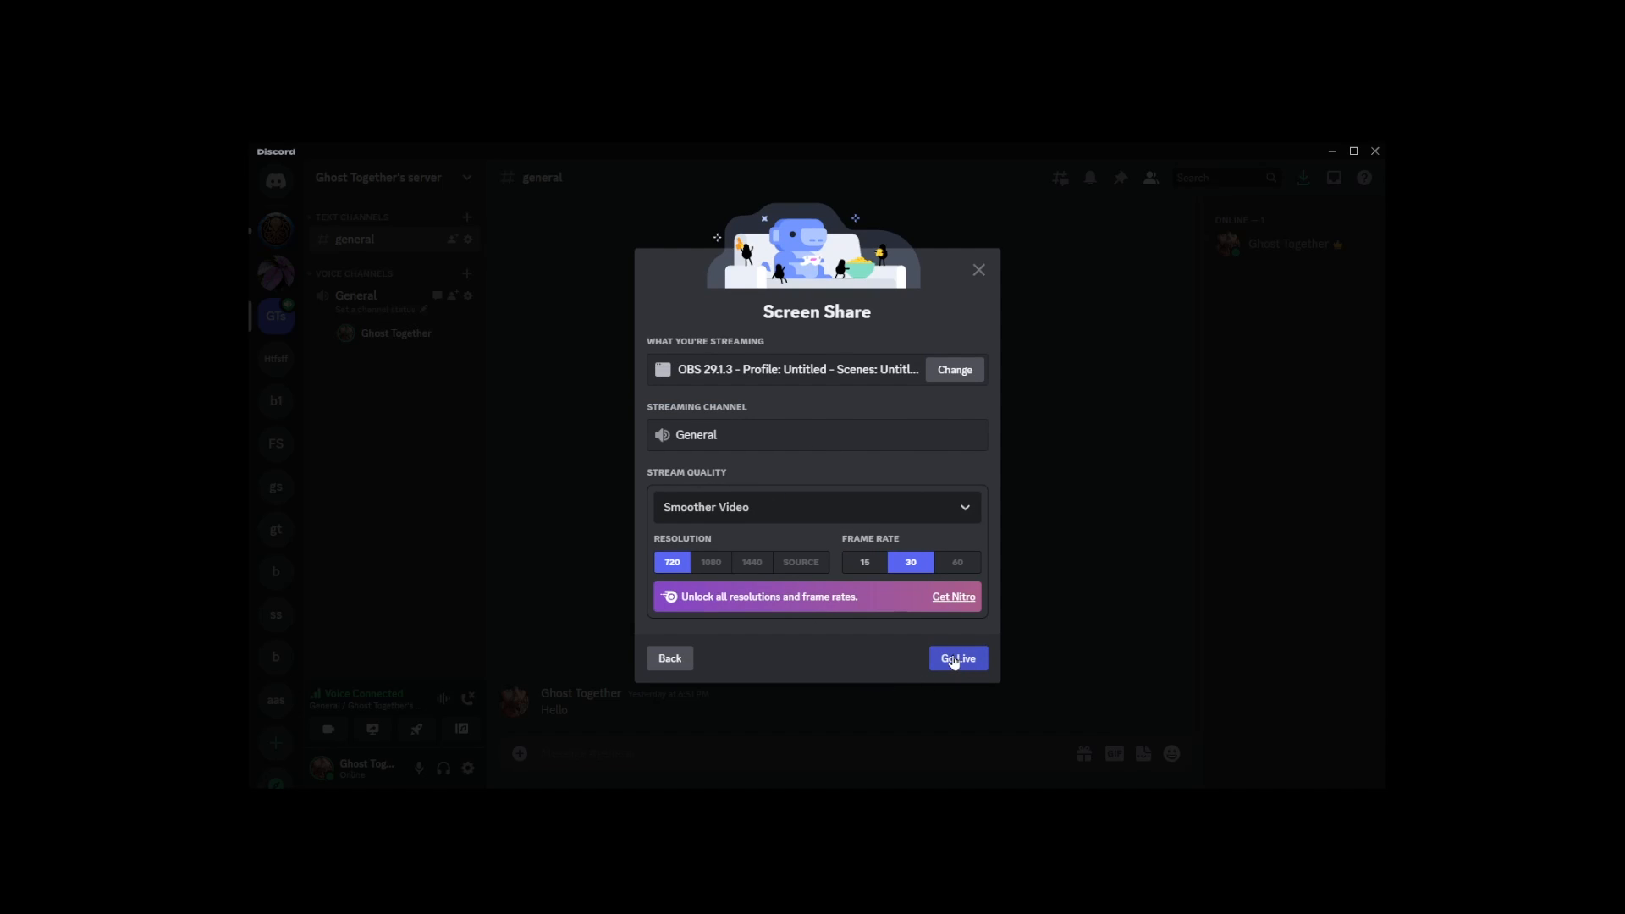
pyautogui.click(956, 658)
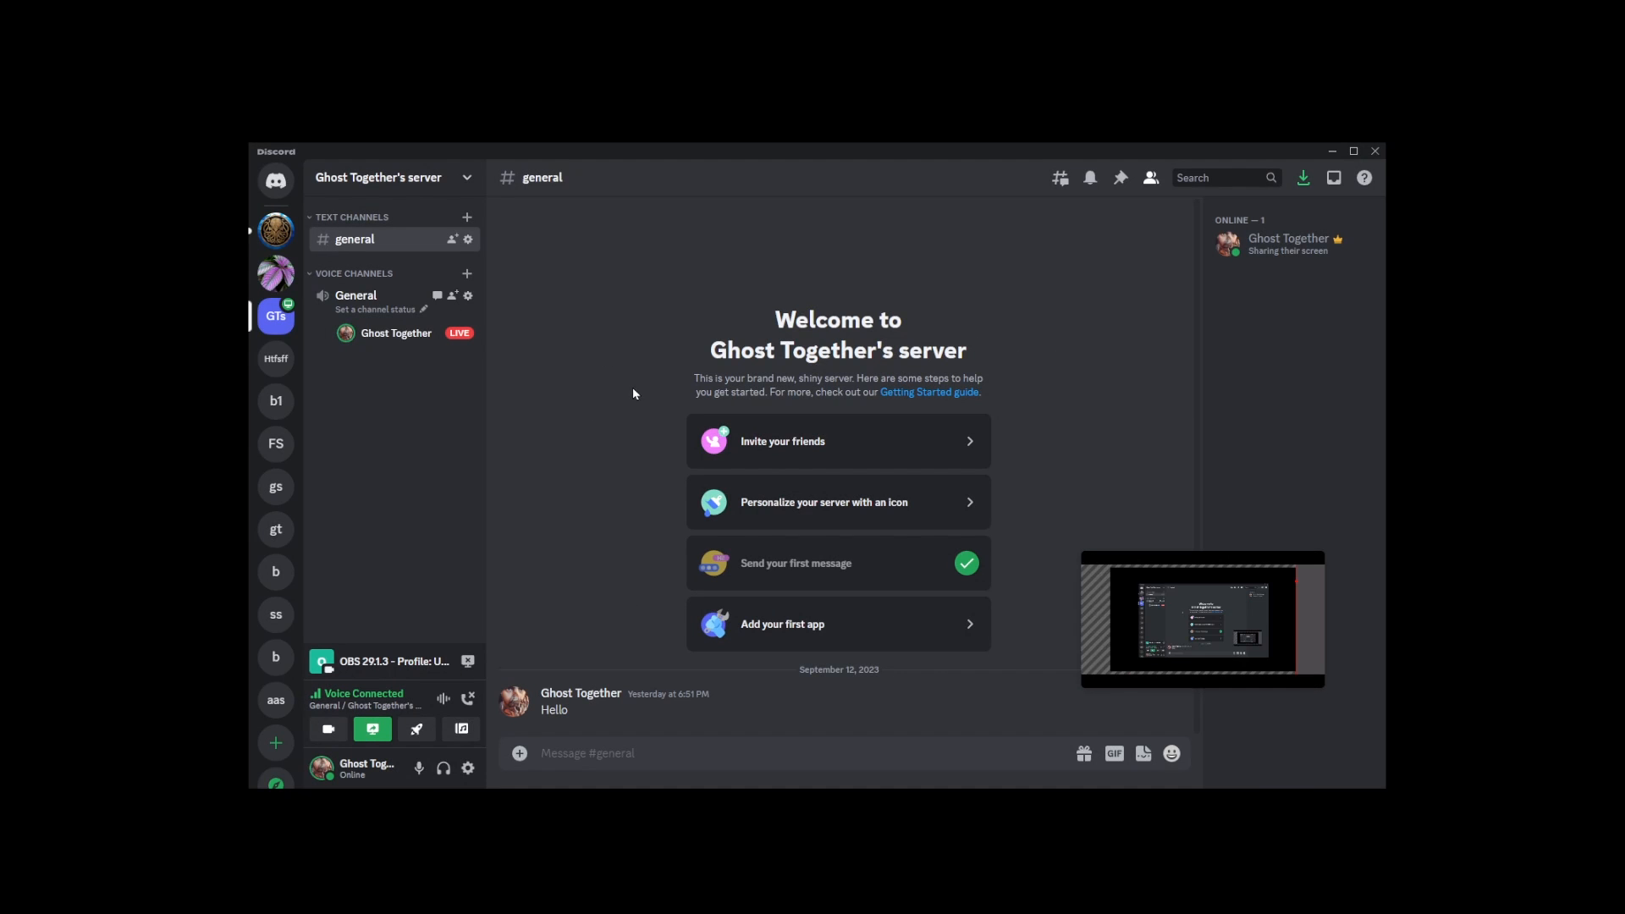
pyautogui.moveTo(468, 769)
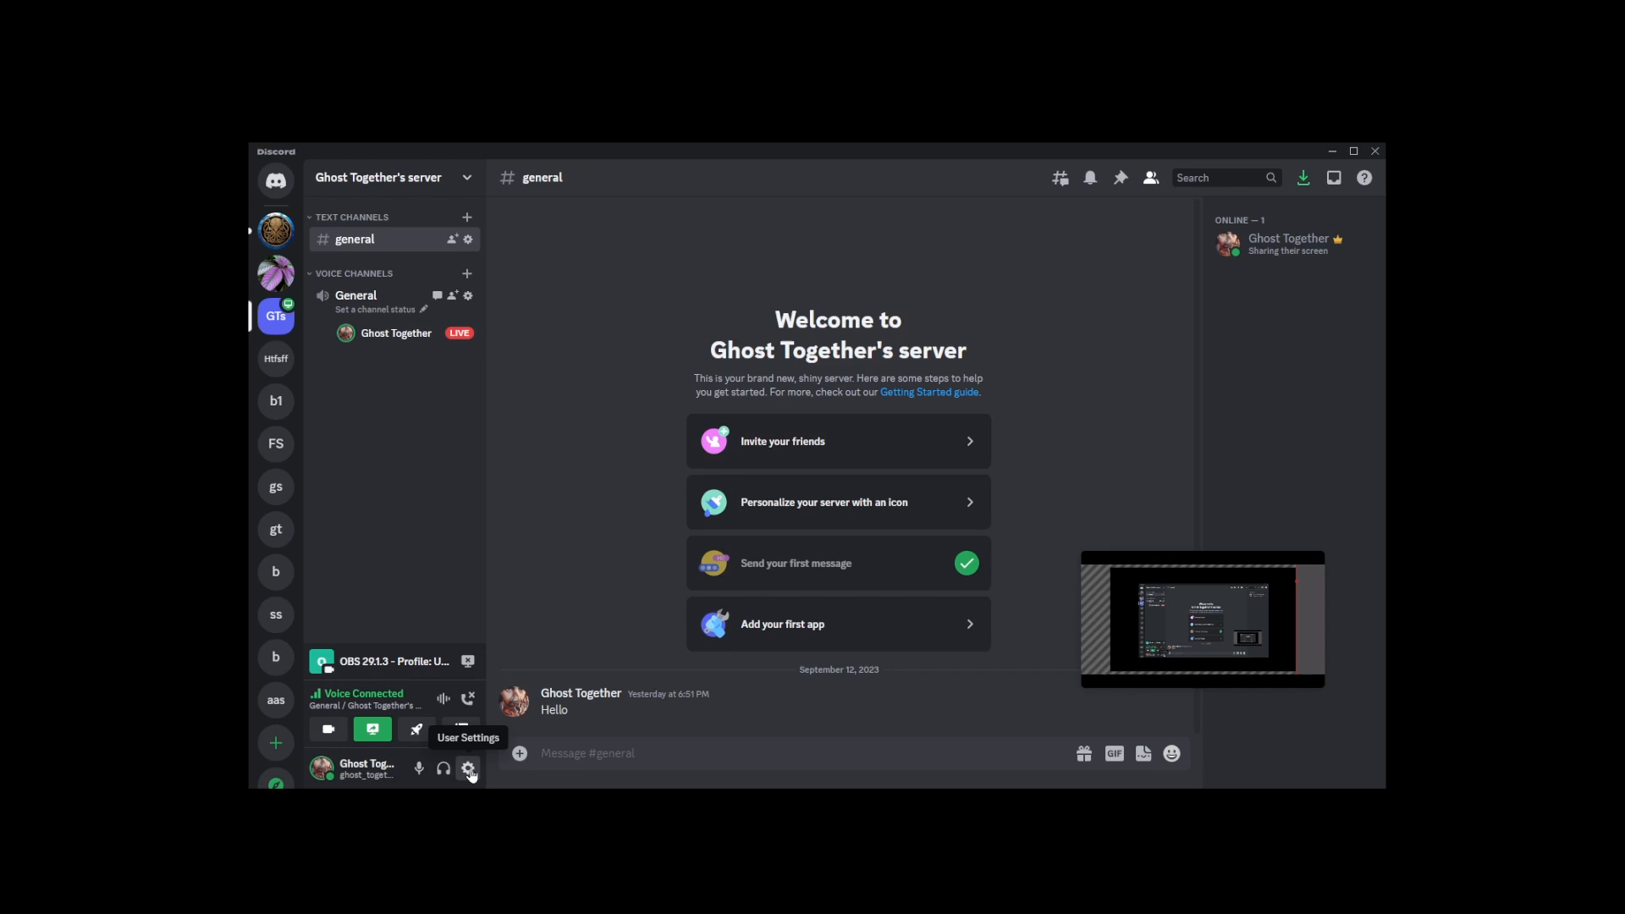
# Step: In Voice & Video settings, toggle experimental application audio capture off and back on
pyautogui.click(468, 770)
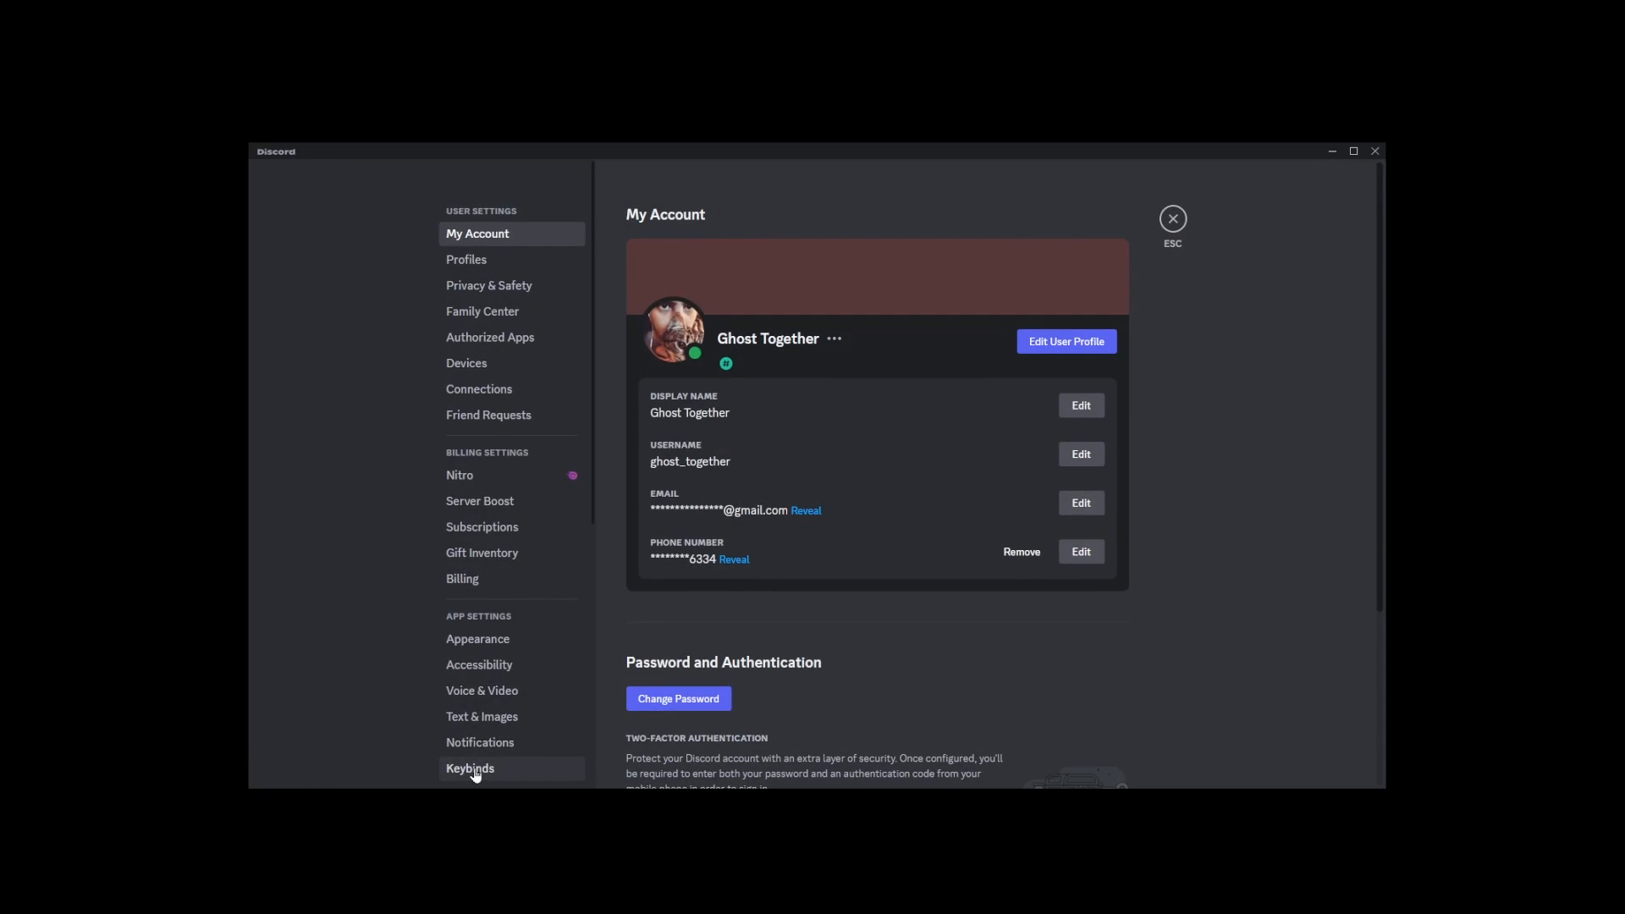
pyautogui.scroll(-3)
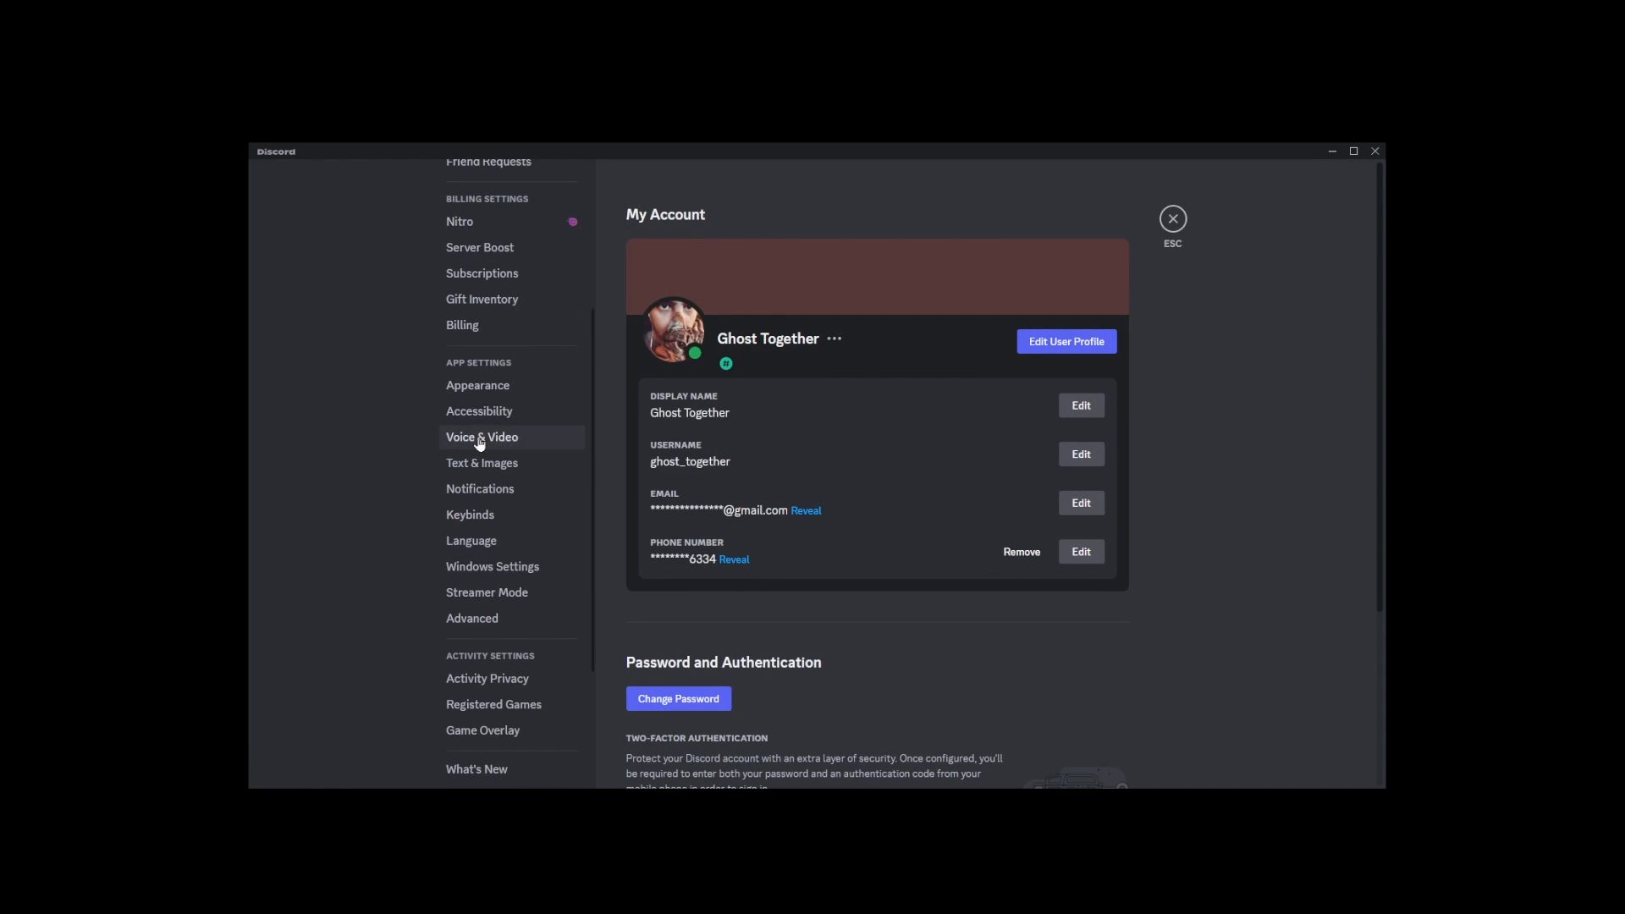
pyautogui.click(480, 437)
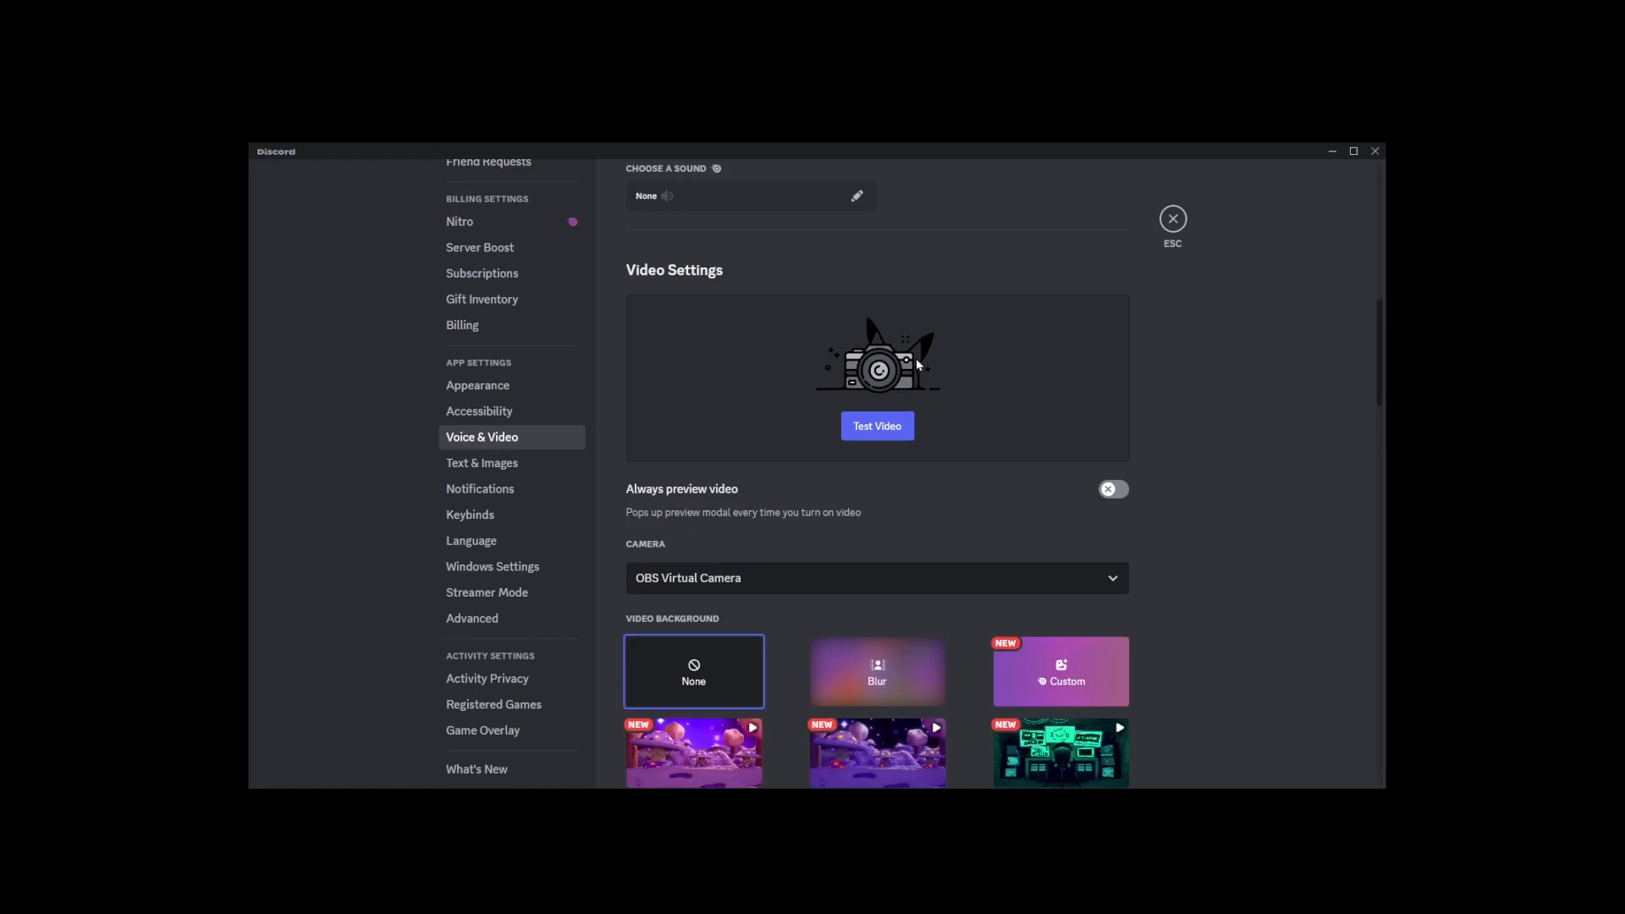
pyautogui.scroll(-3)
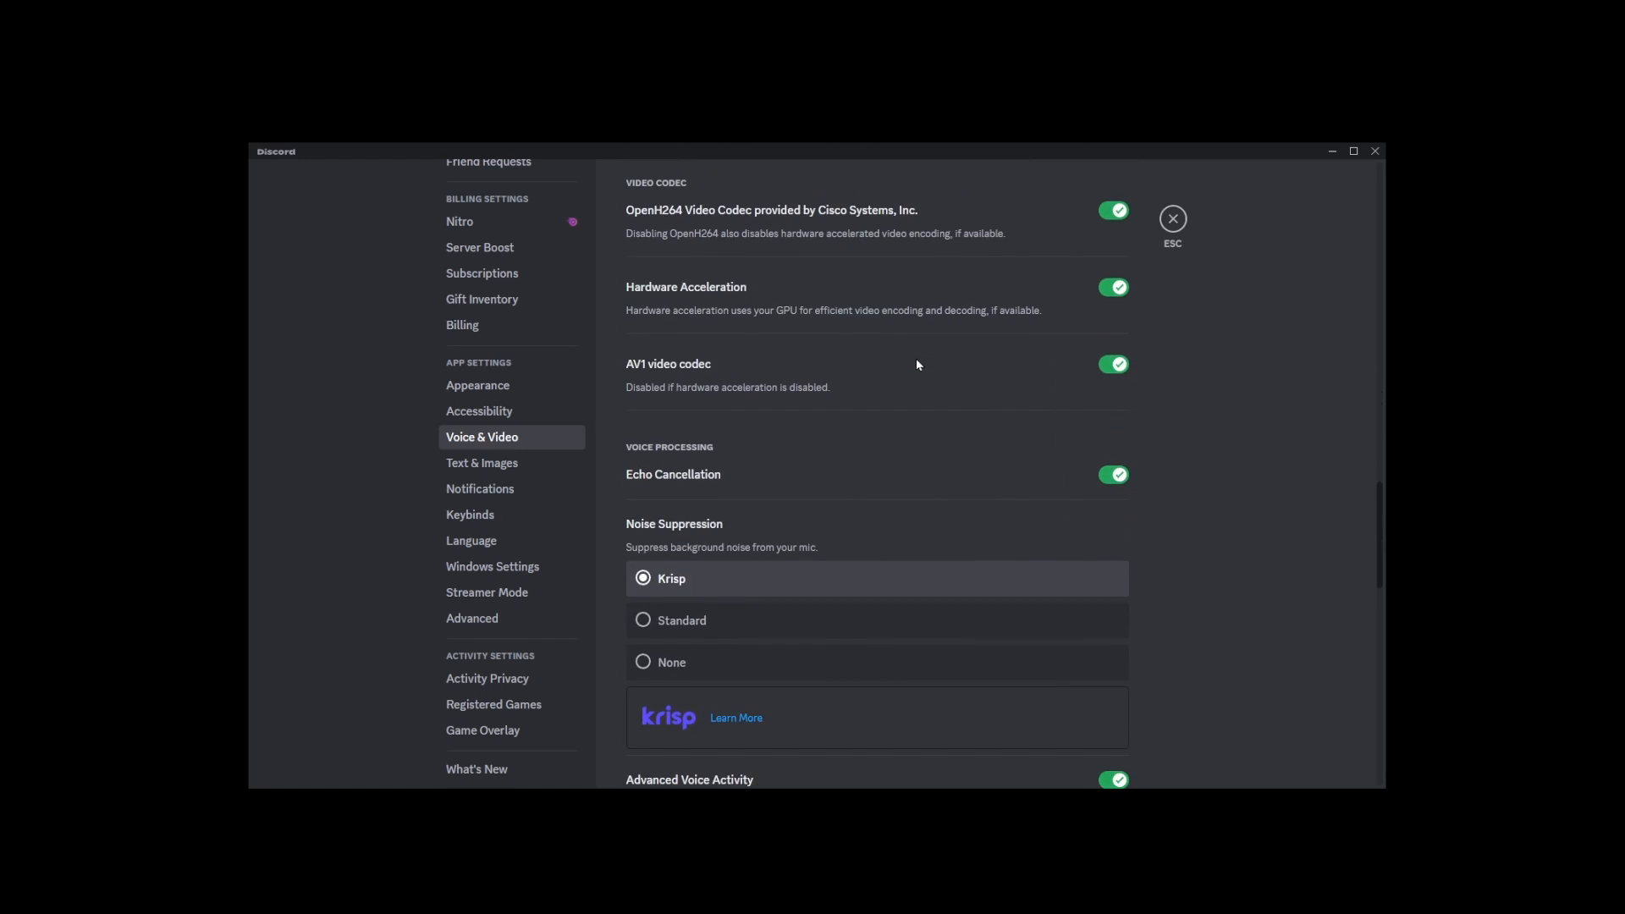
pyautogui.scroll(-3)
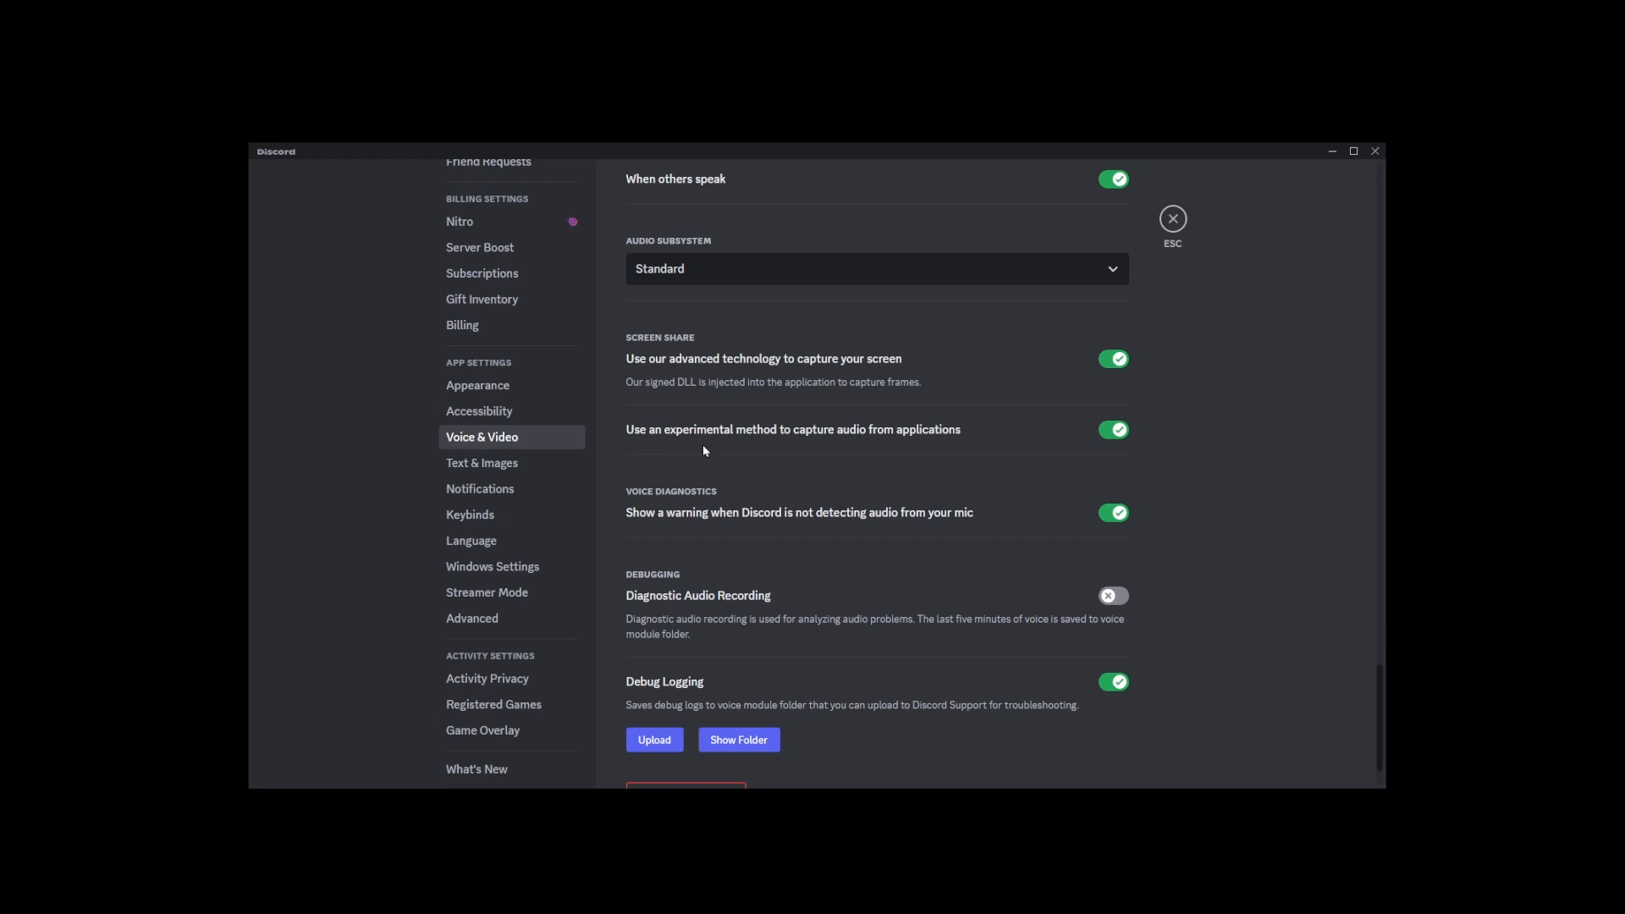
pyautogui.moveTo(872, 452)
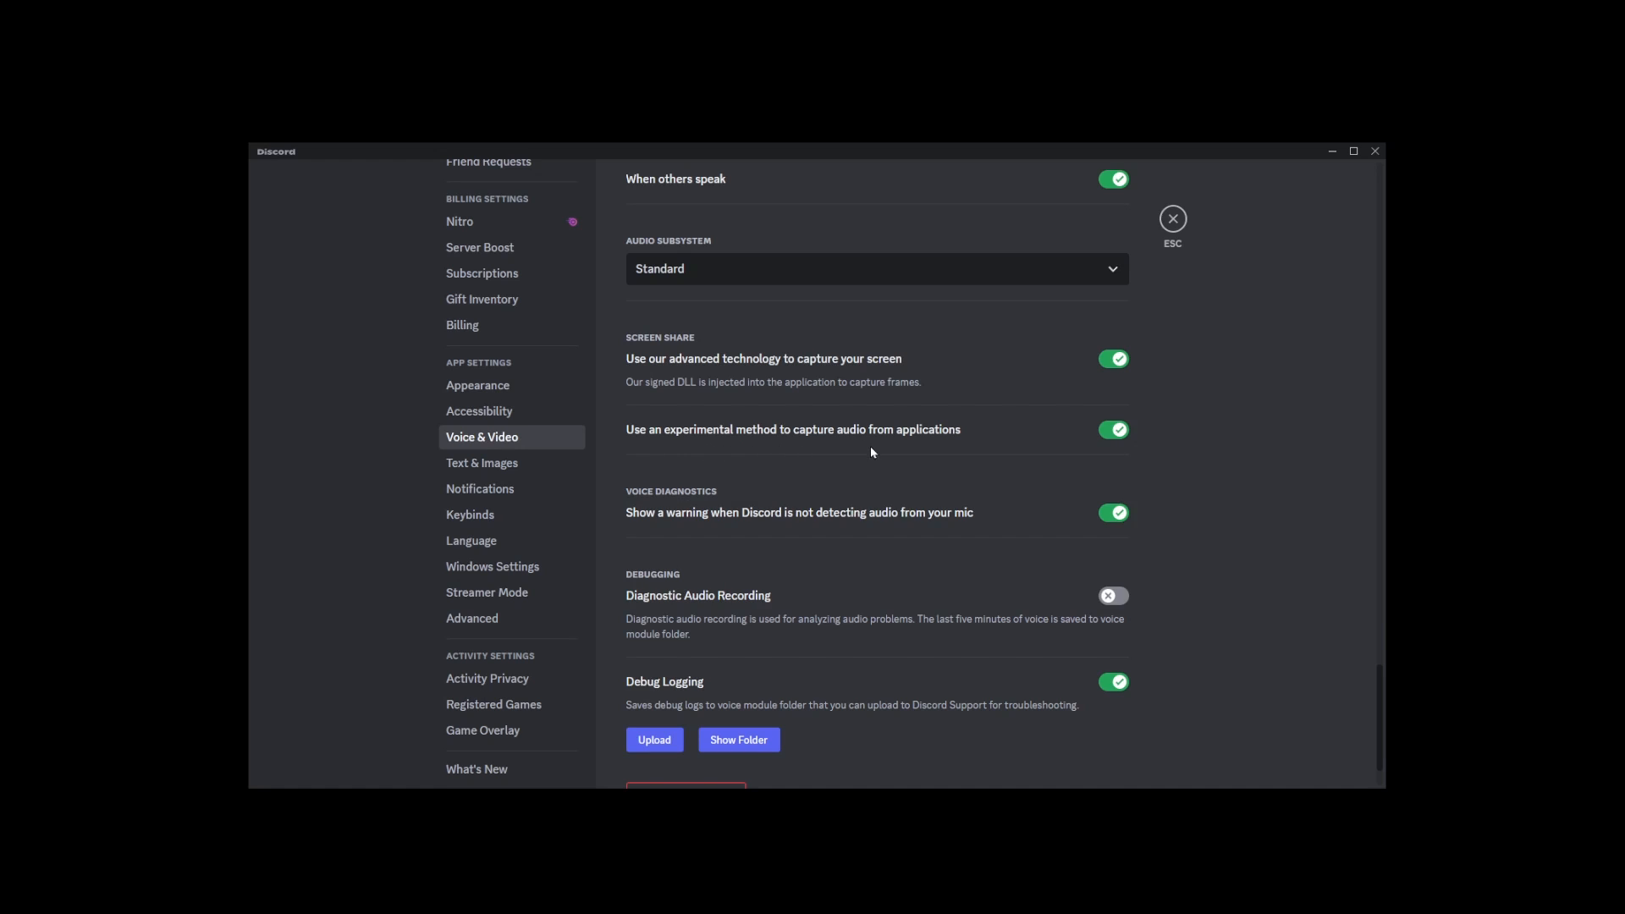
pyautogui.click(1112, 429)
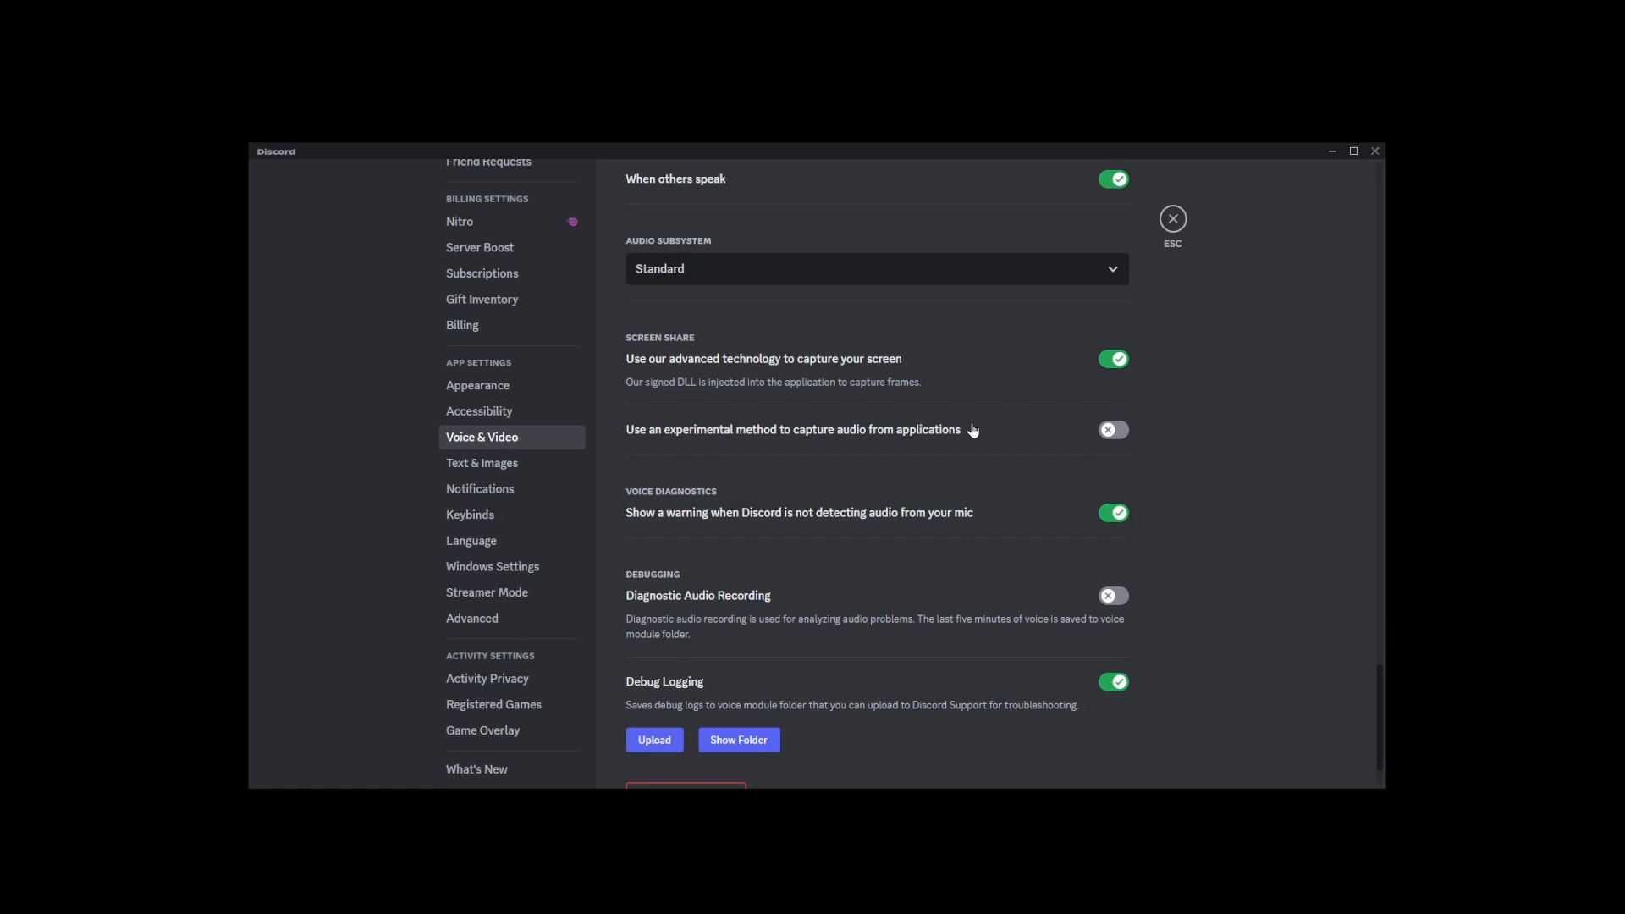
pyautogui.moveTo(1042, 406)
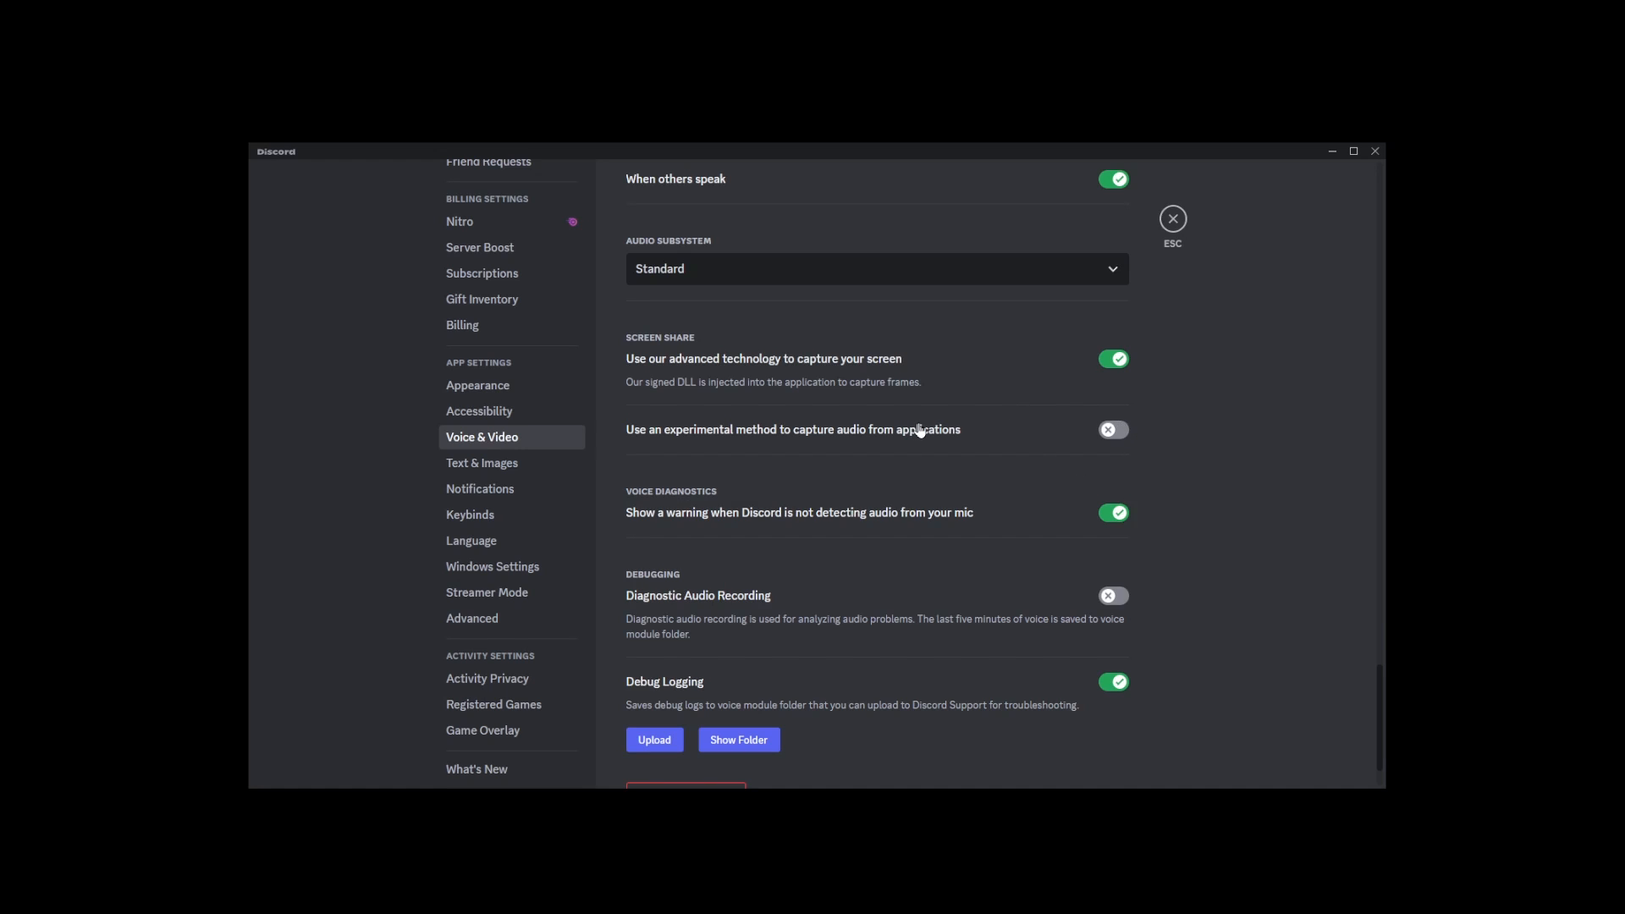
pyautogui.moveTo(1089, 479)
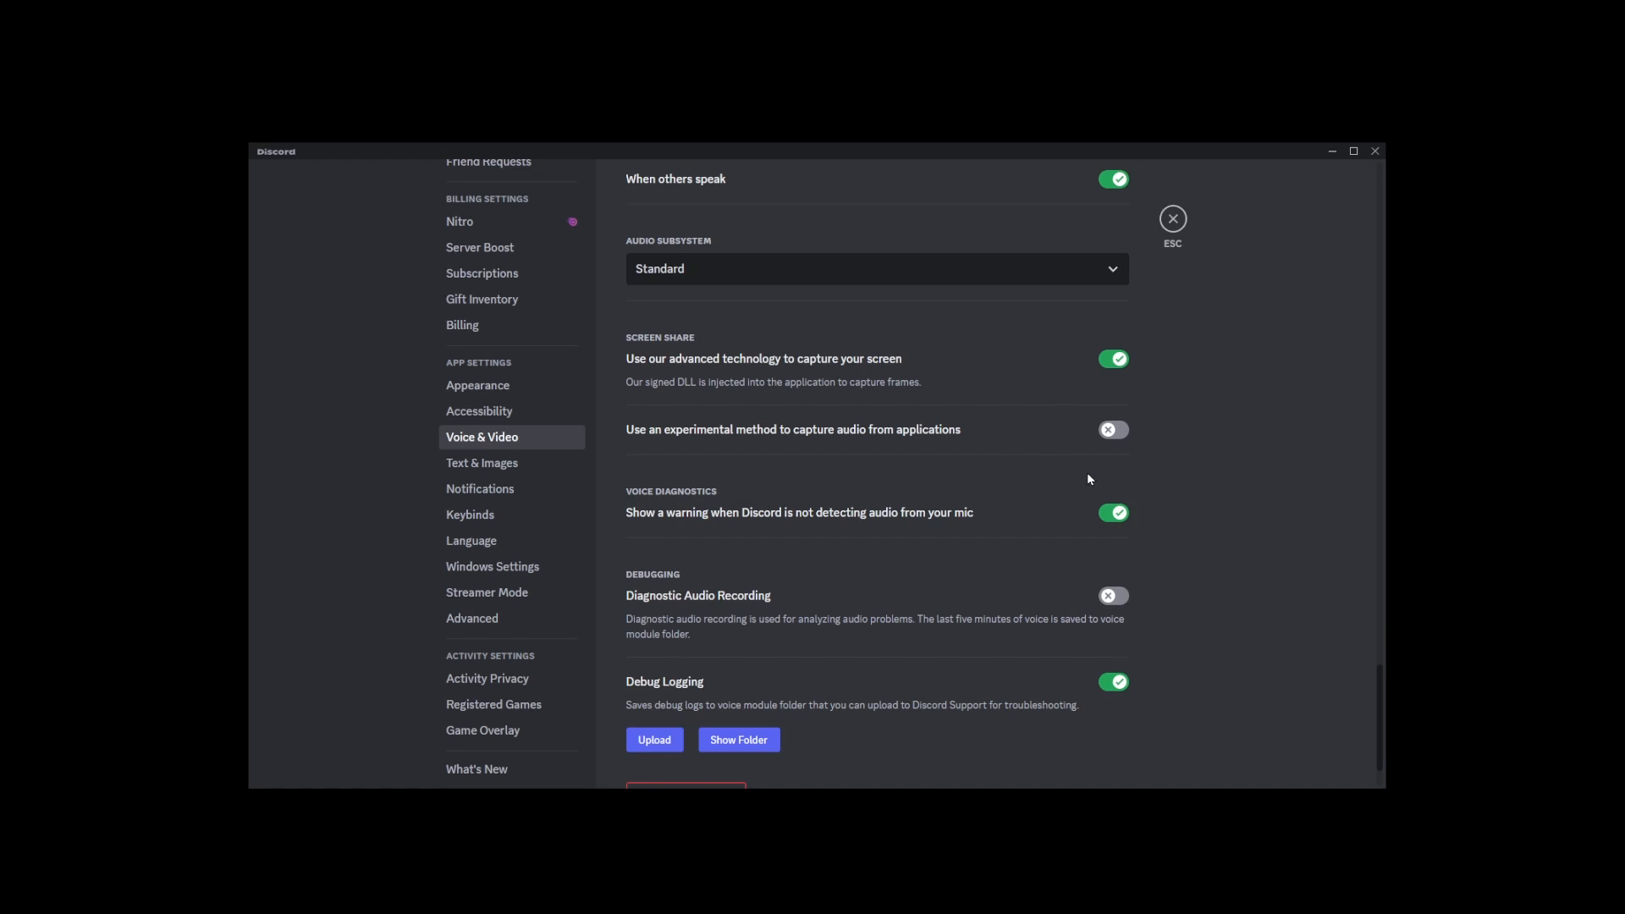
pyautogui.moveTo(1112, 429)
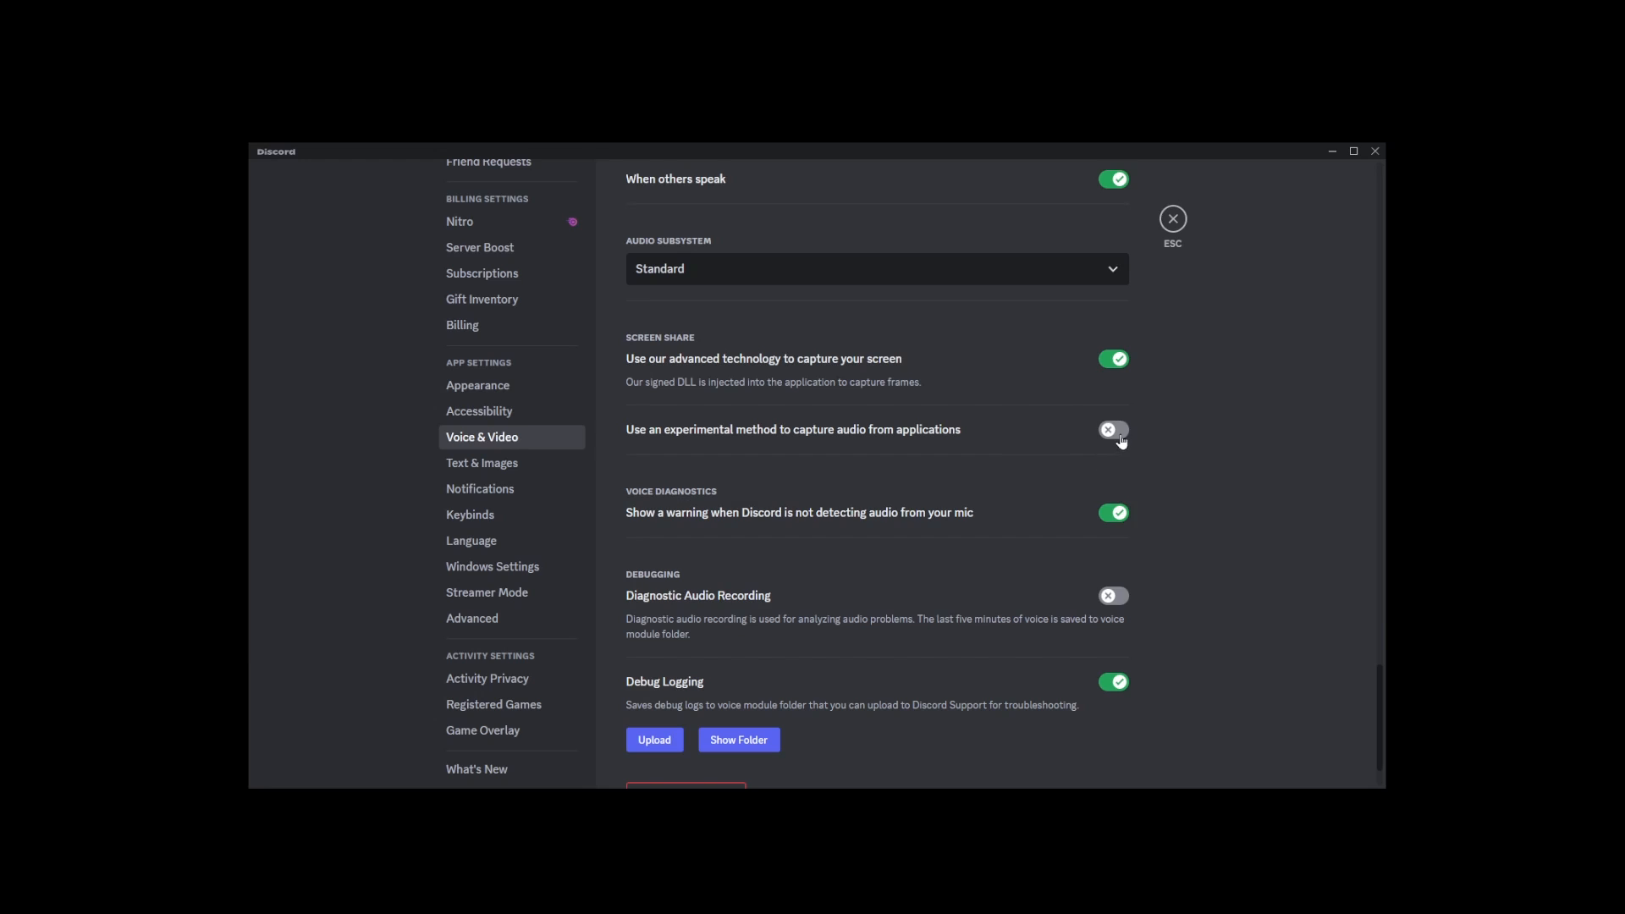
pyautogui.click(1173, 218)
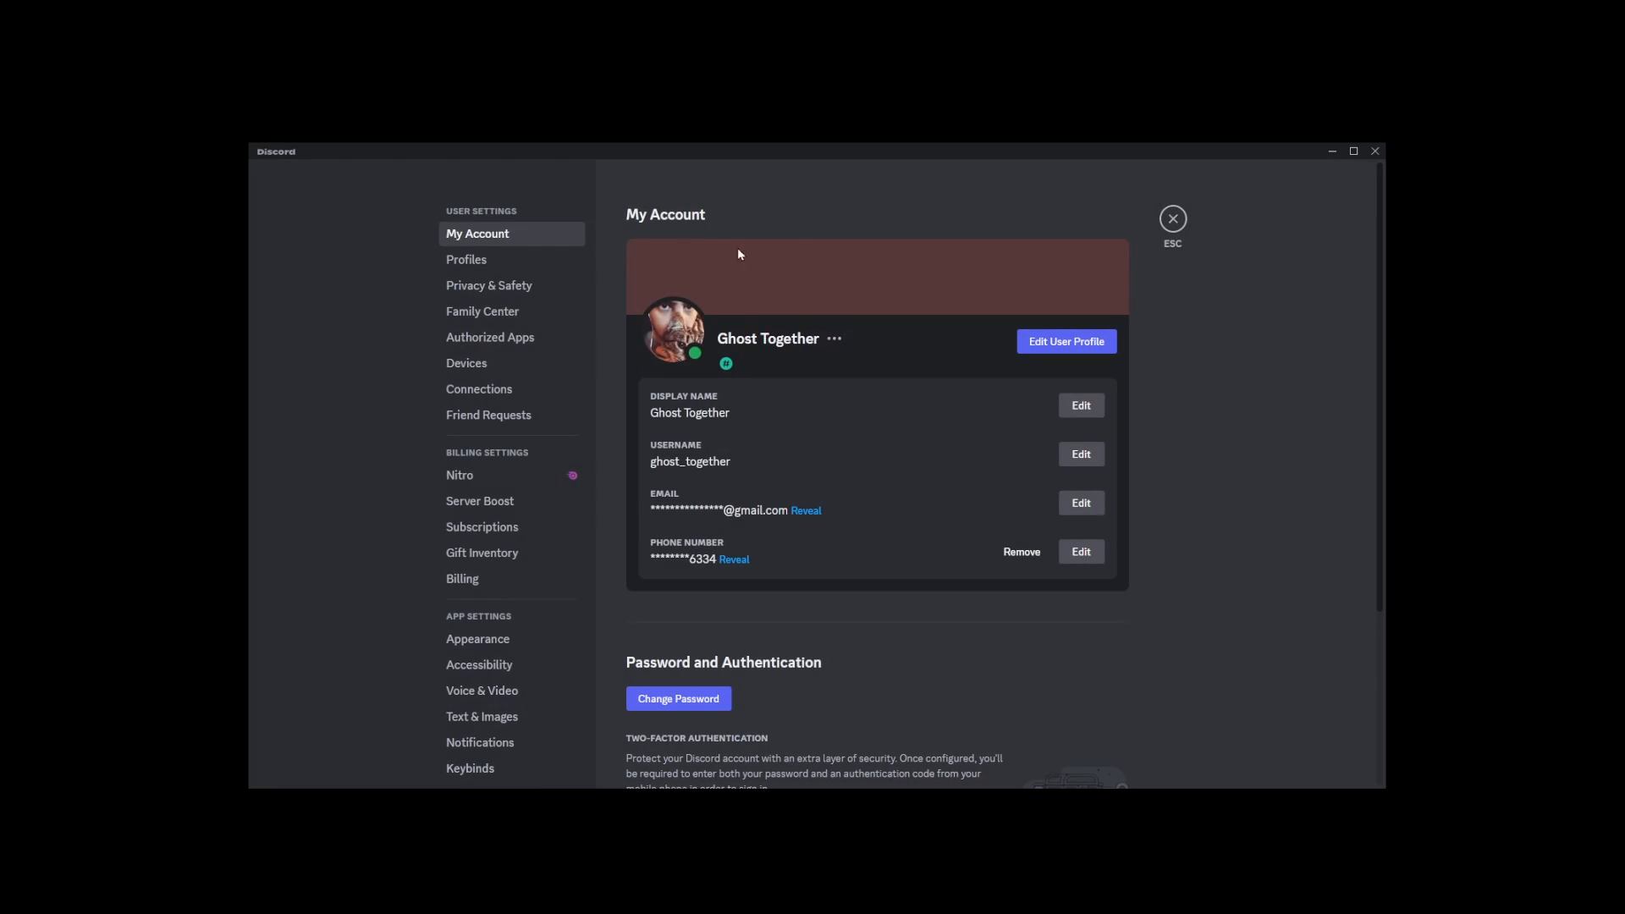
# Step: Add OBS under Registered Games via 'Add it!' so it shows as now playing
pyautogui.click(494, 508)
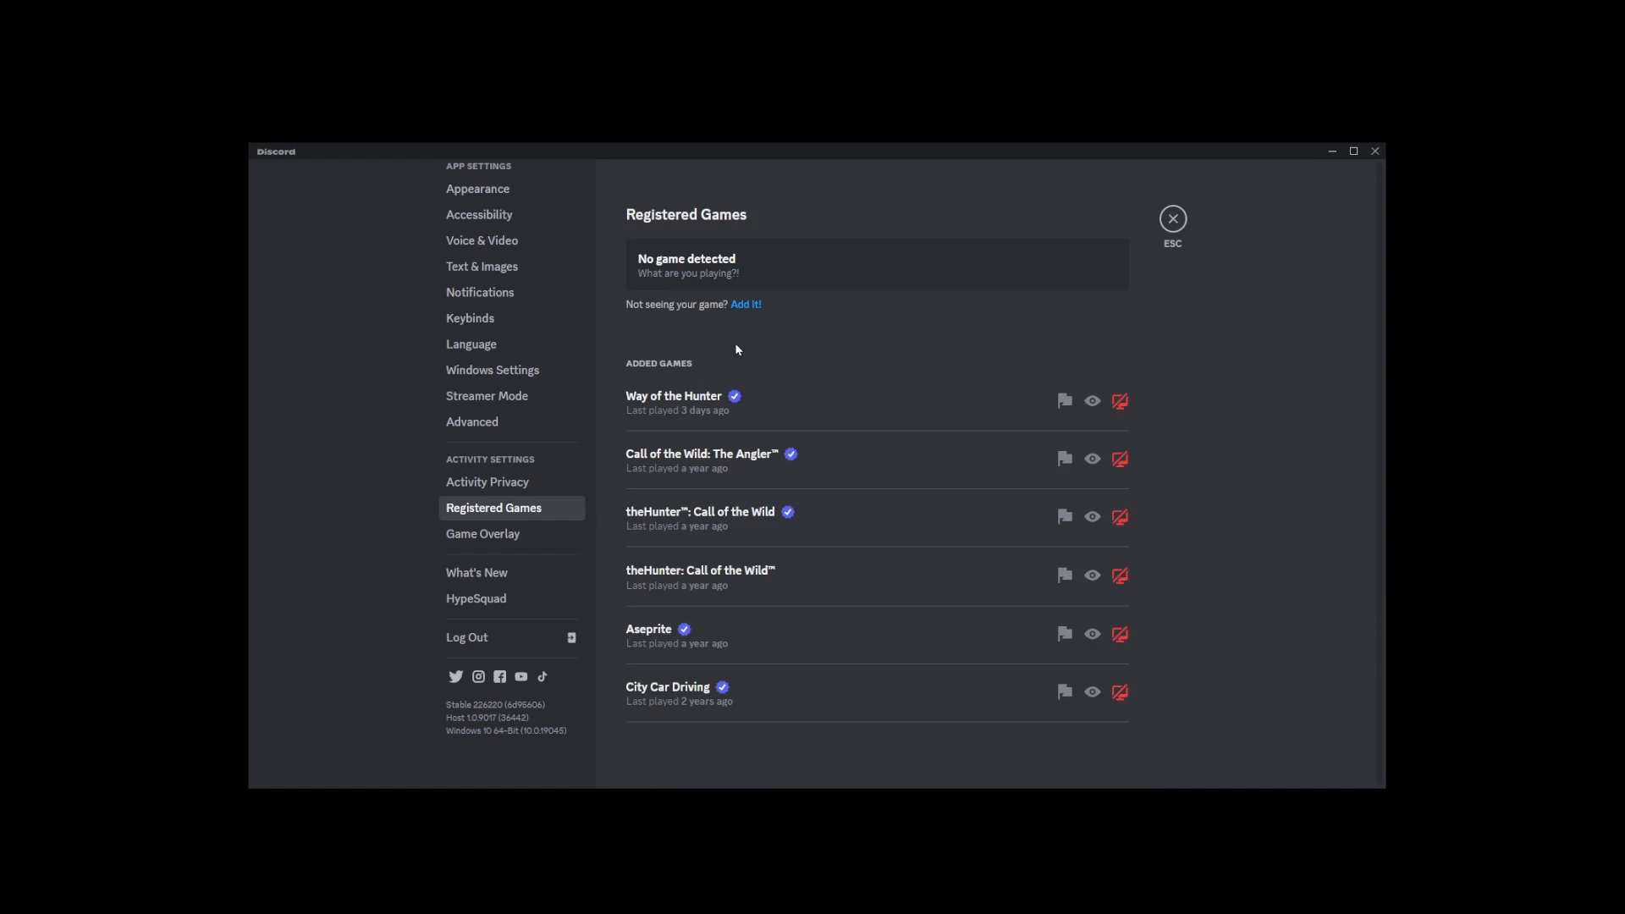
pyautogui.click(745, 303)
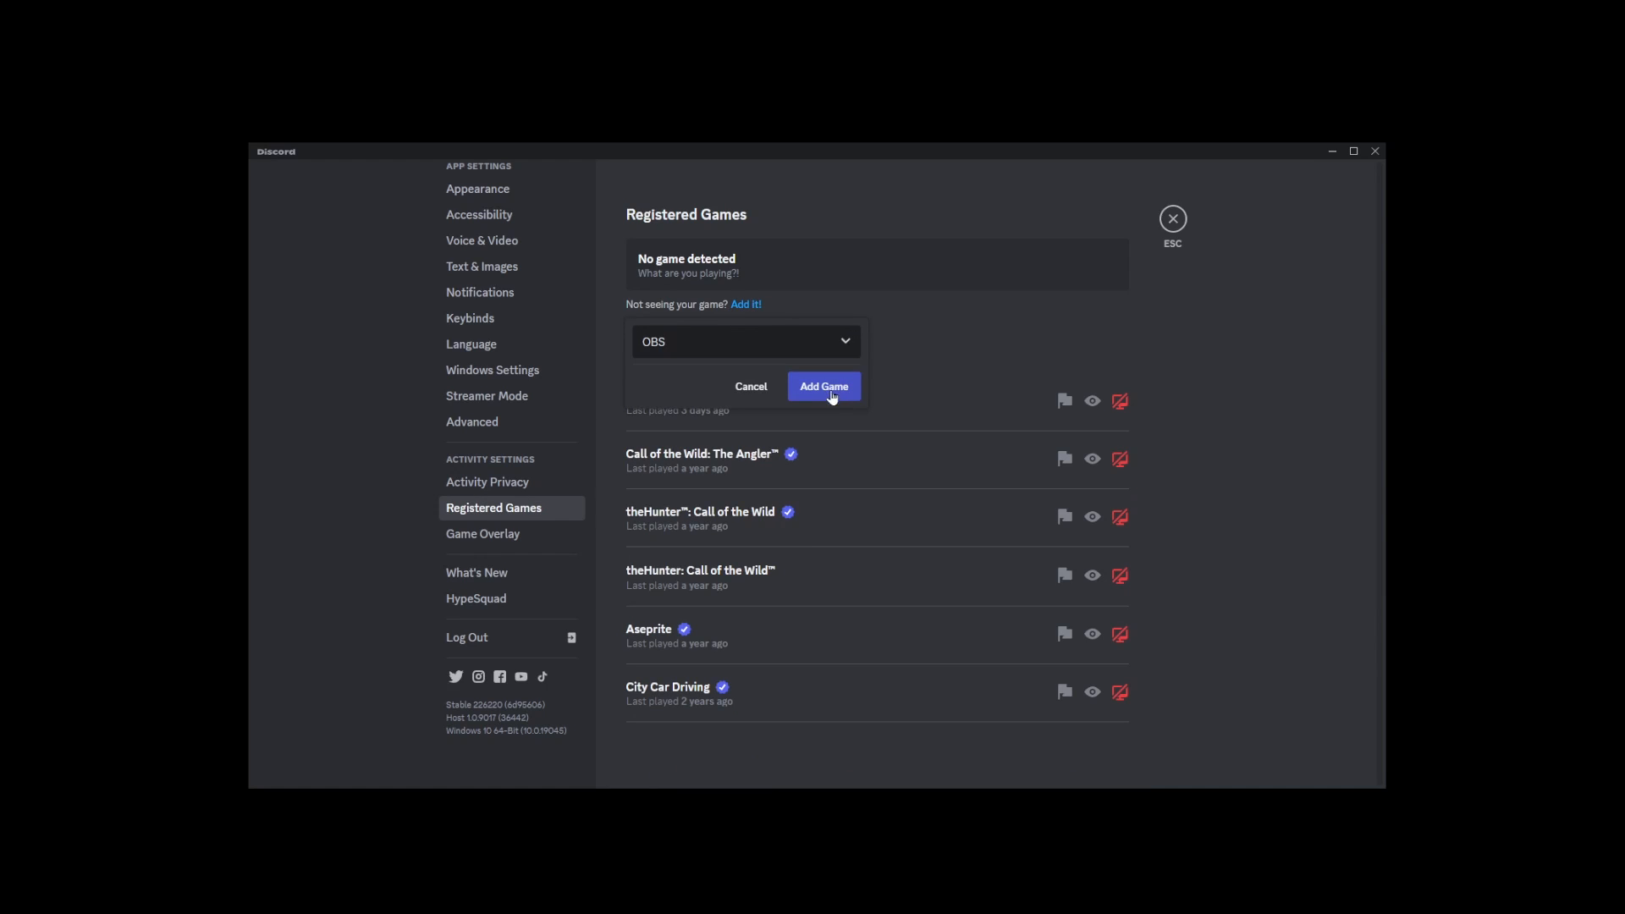
pyautogui.click(824, 386)
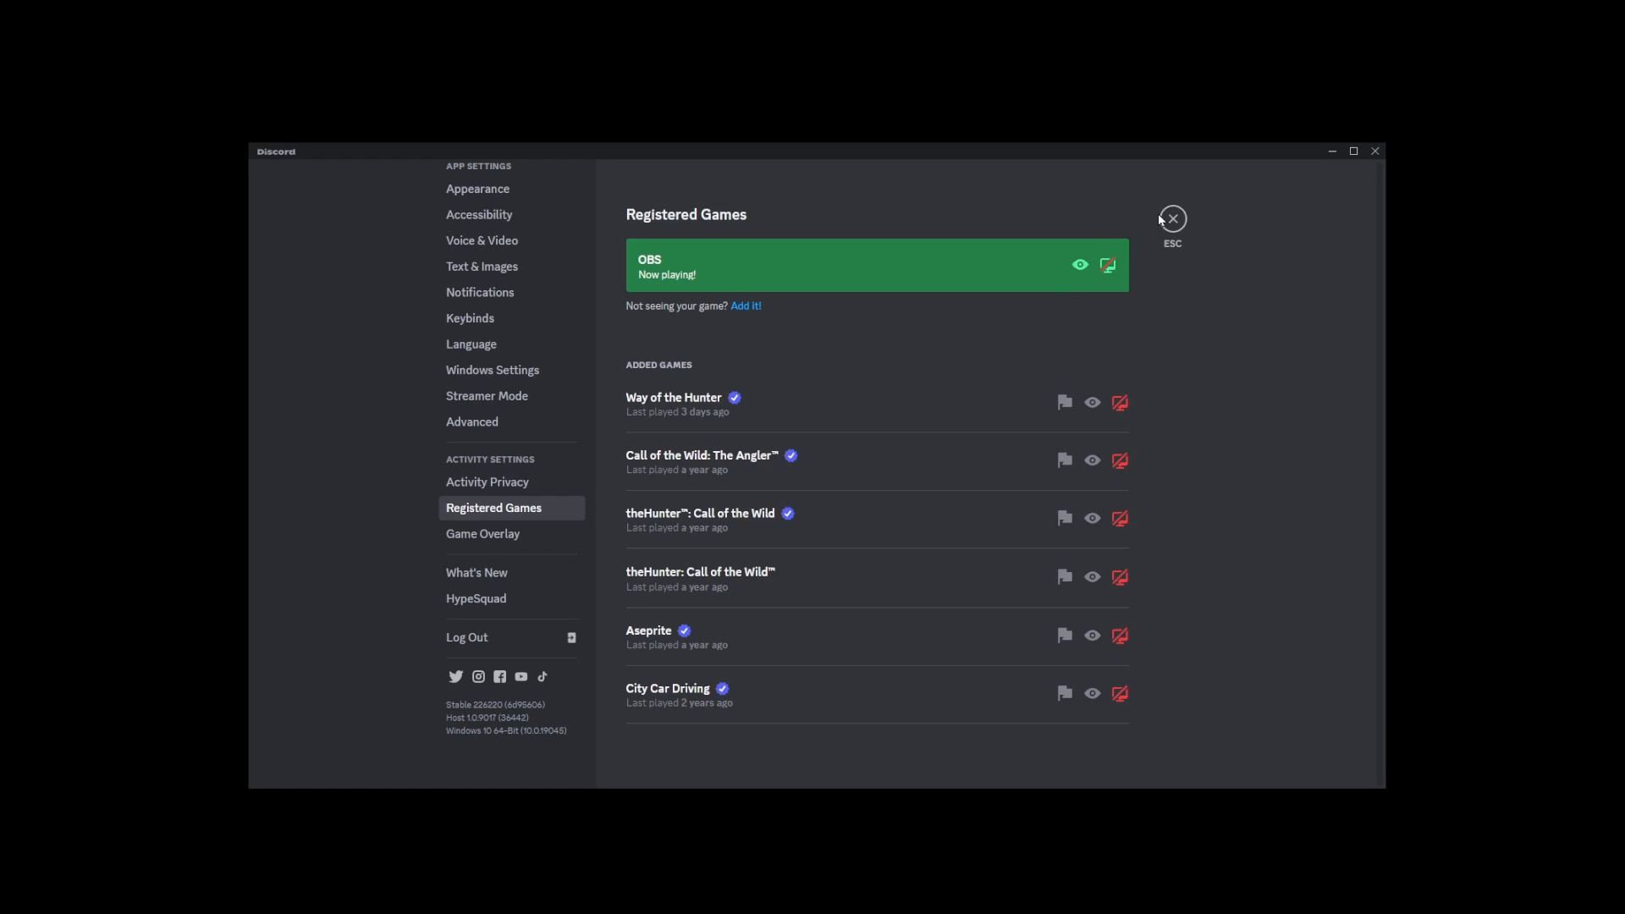
# Step: Close settings and go live again with the OBS window
pyautogui.click(1173, 219)
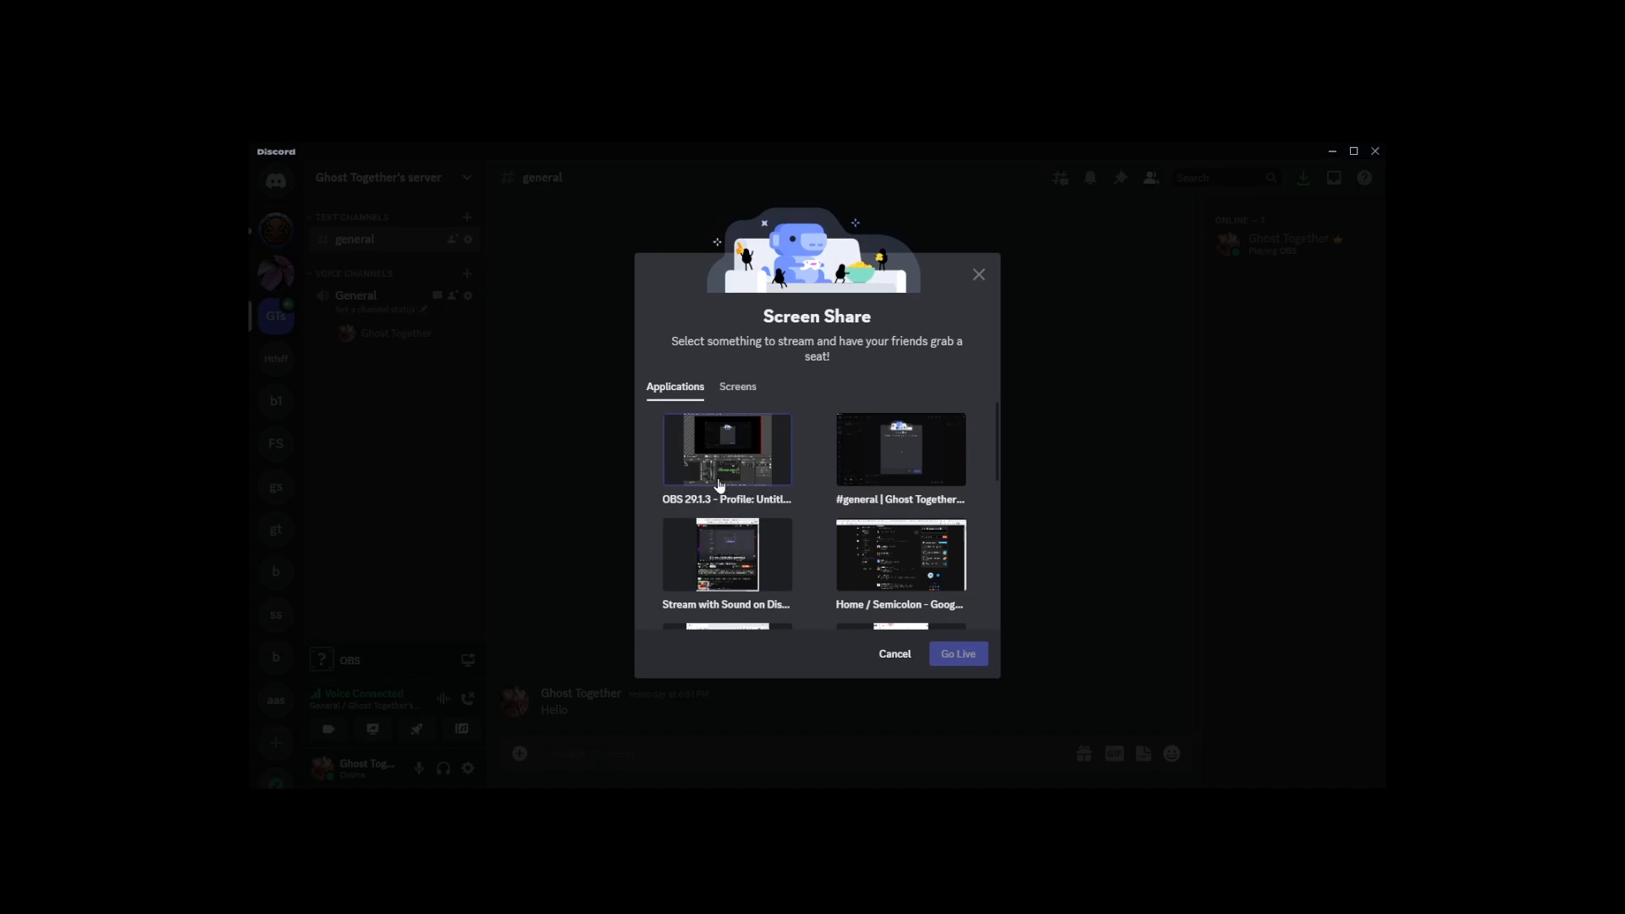
pyautogui.click(956, 653)
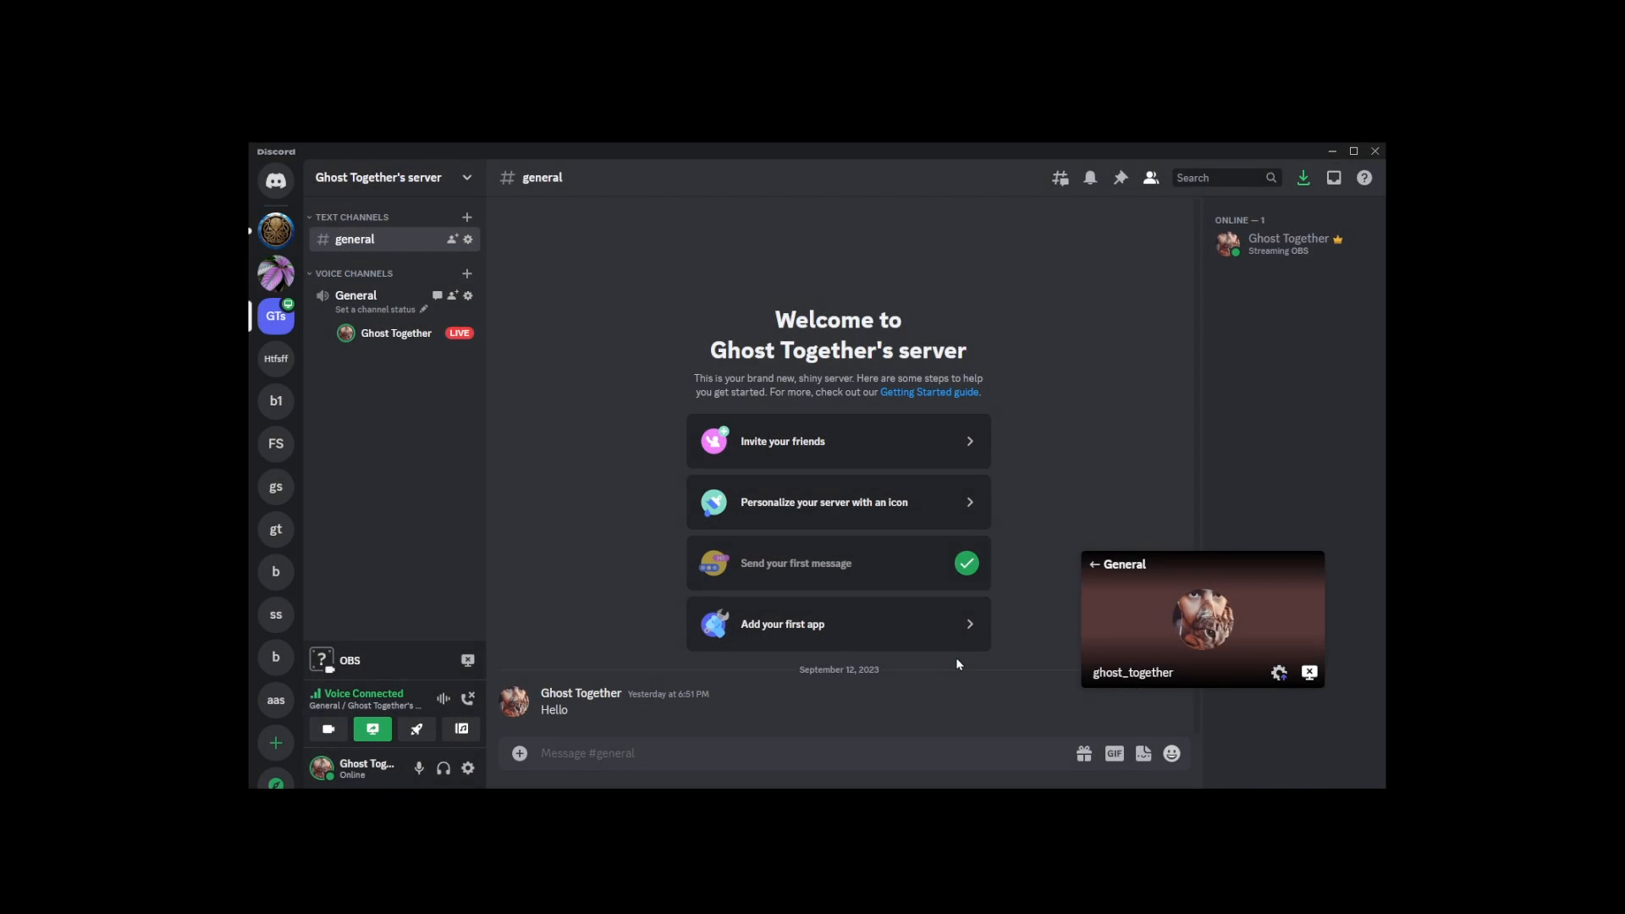